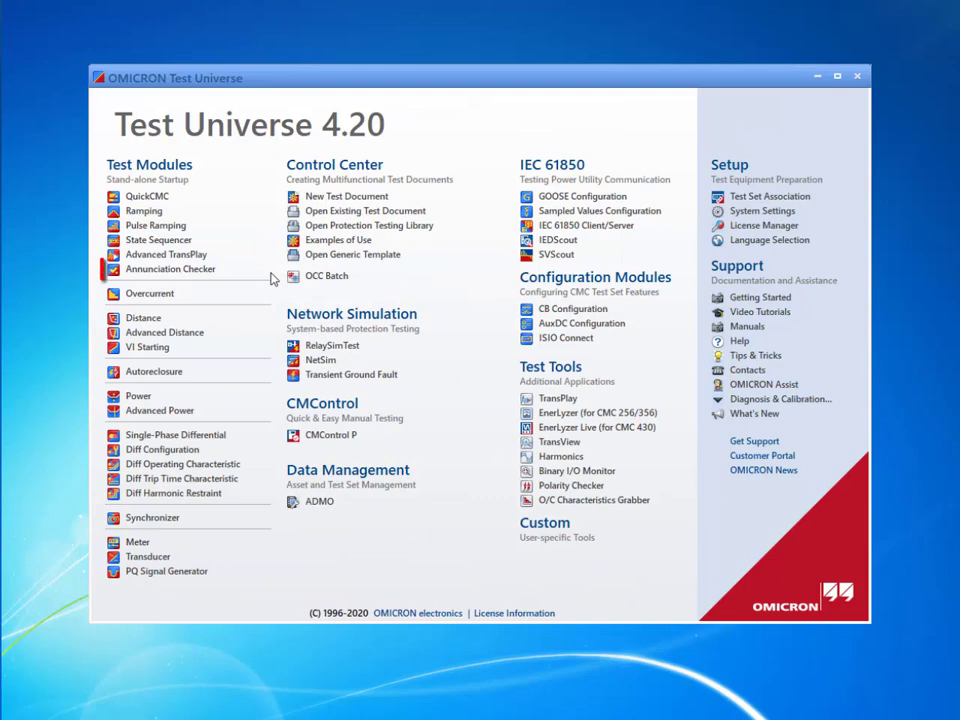
# Insert an Annunciation Checker test module into the Video_tutorial_occ test document.
pyautogui.click(170, 269)
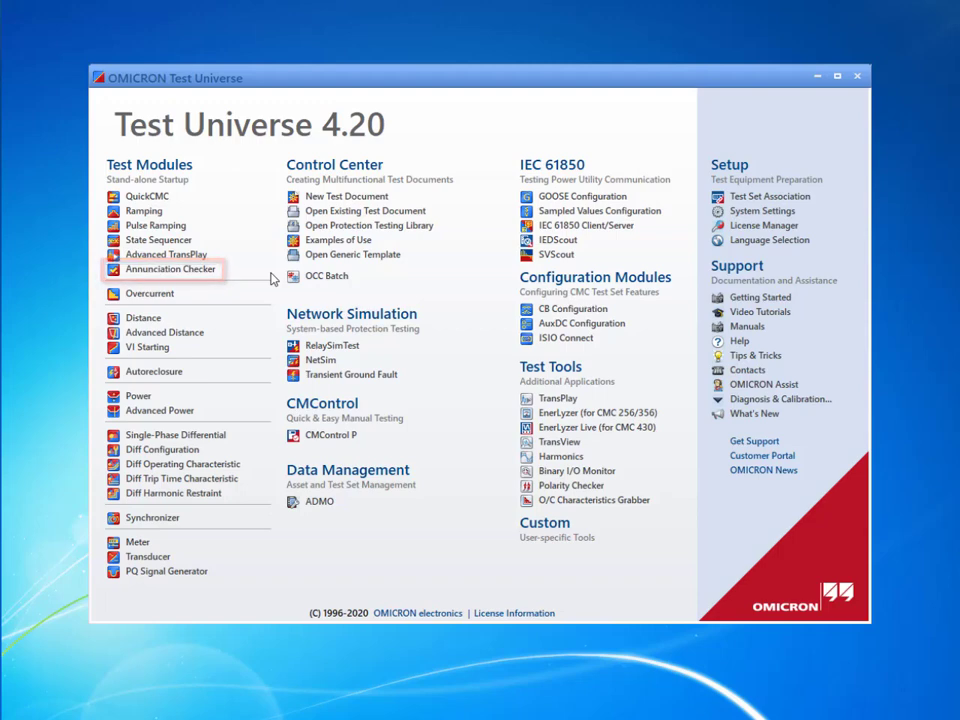
pyautogui.moveTo(270, 278)
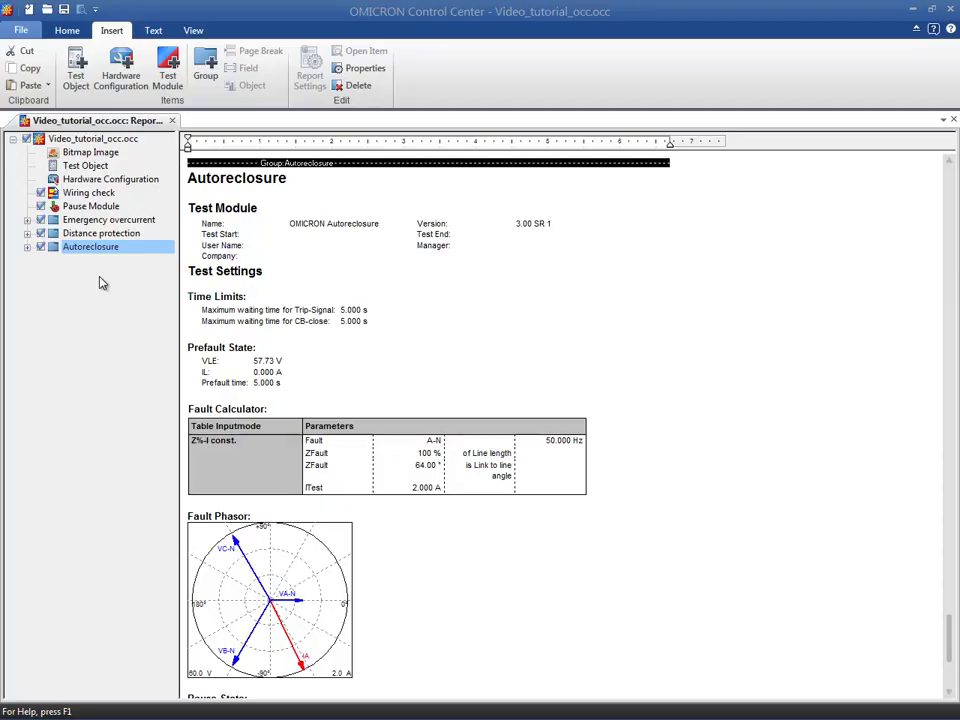
pyautogui.moveTo(154, 152)
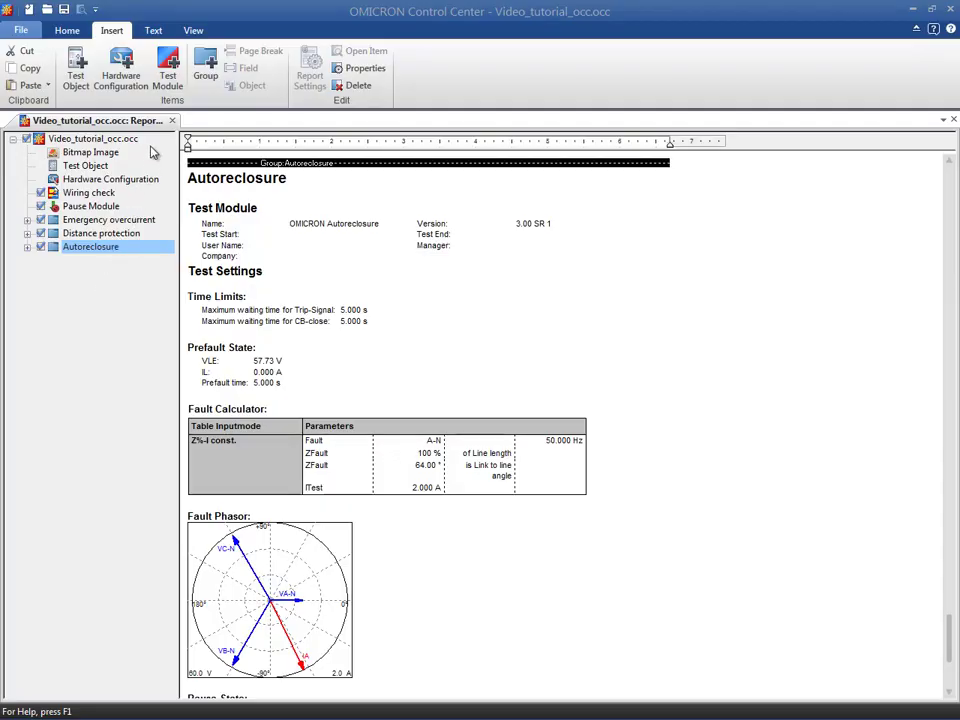
pyautogui.click(167, 68)
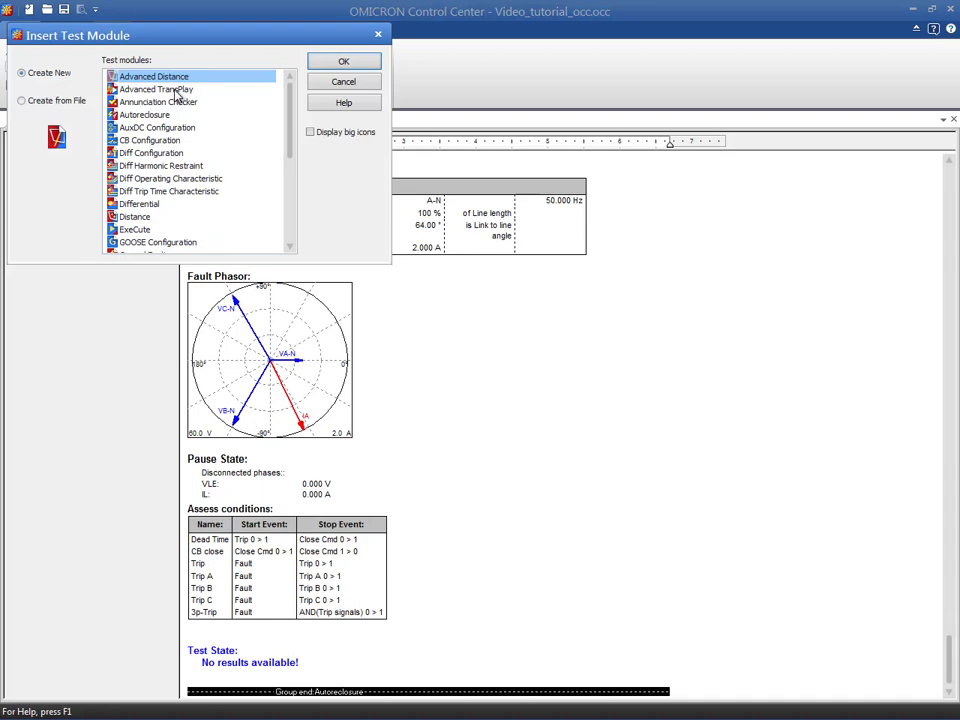
pyautogui.click(158, 102)
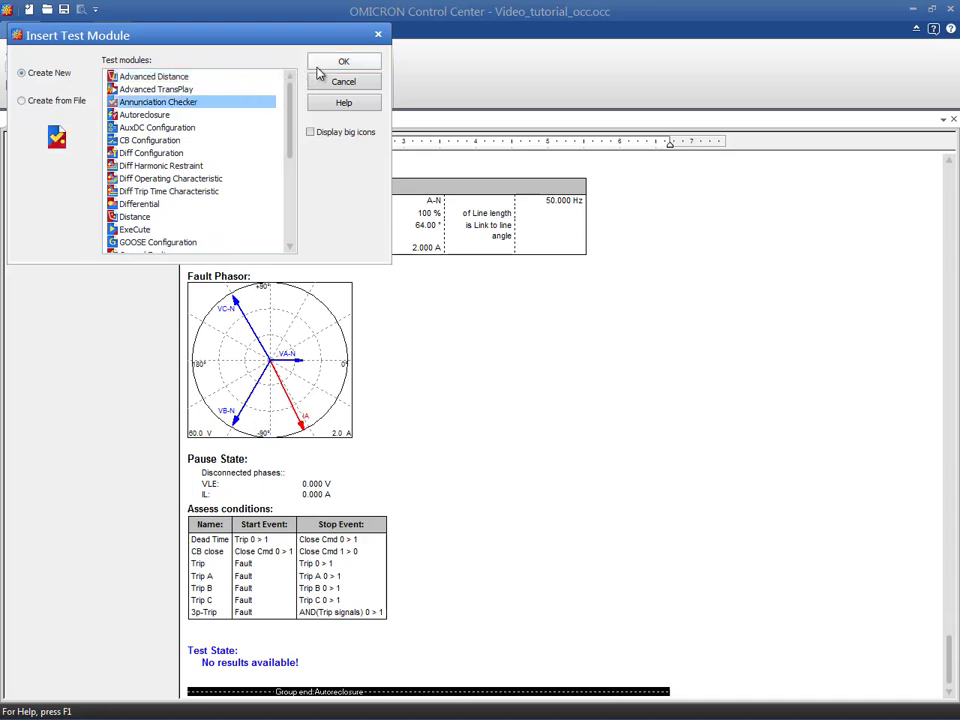
pyautogui.click(343, 61)
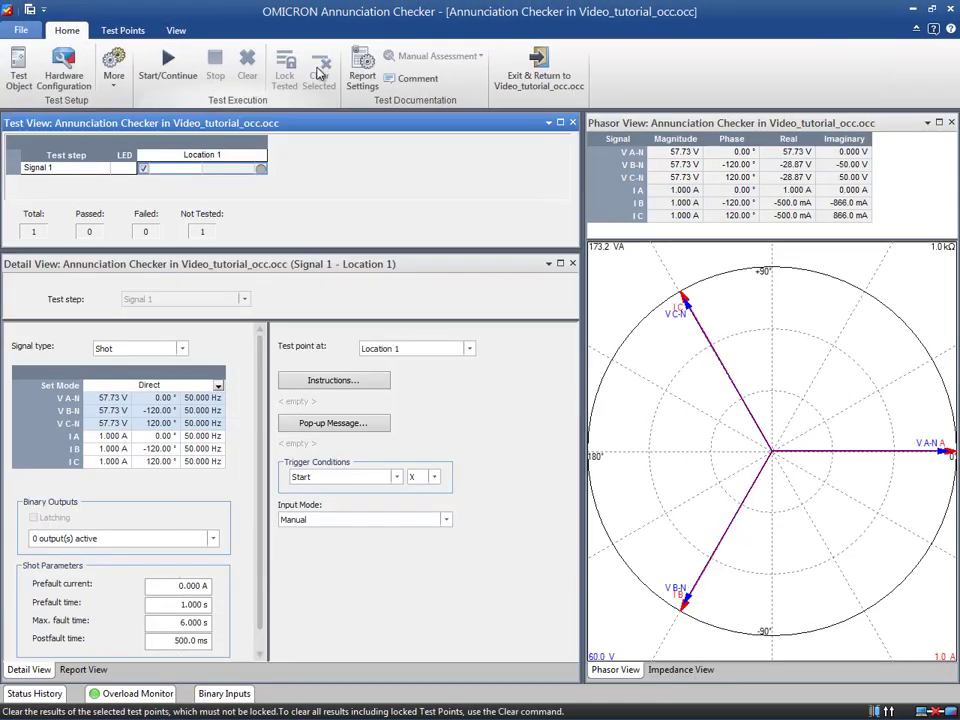
pyautogui.moveTo(113, 65)
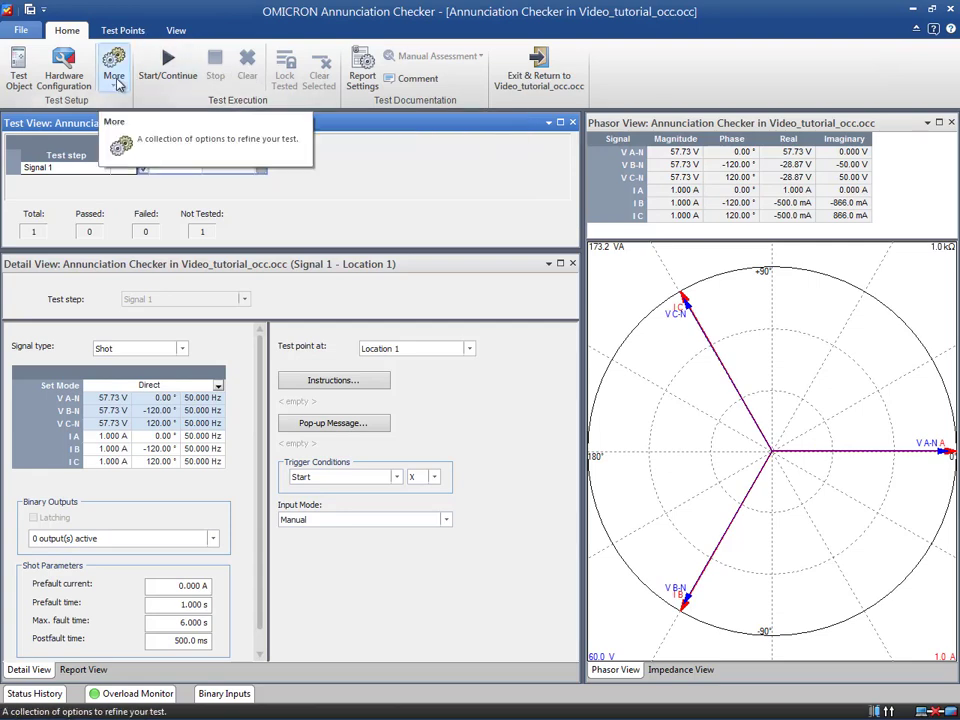
# In Hardware Configuration, map binary input 1 to Start and binary input 2 to Trip.
pyautogui.click(63, 65)
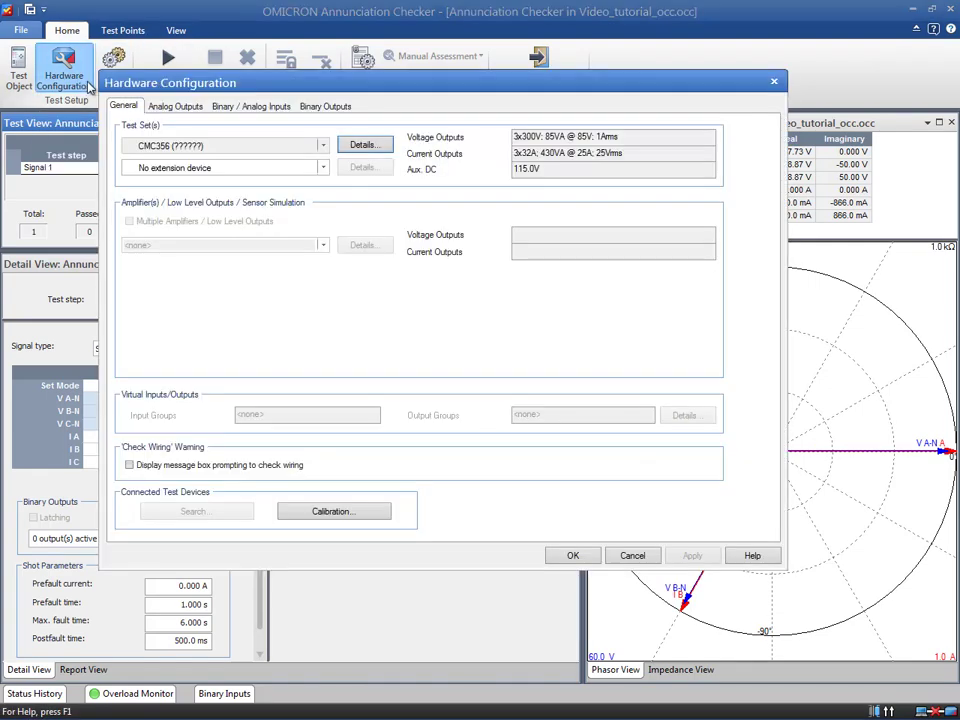
pyautogui.click(175, 106)
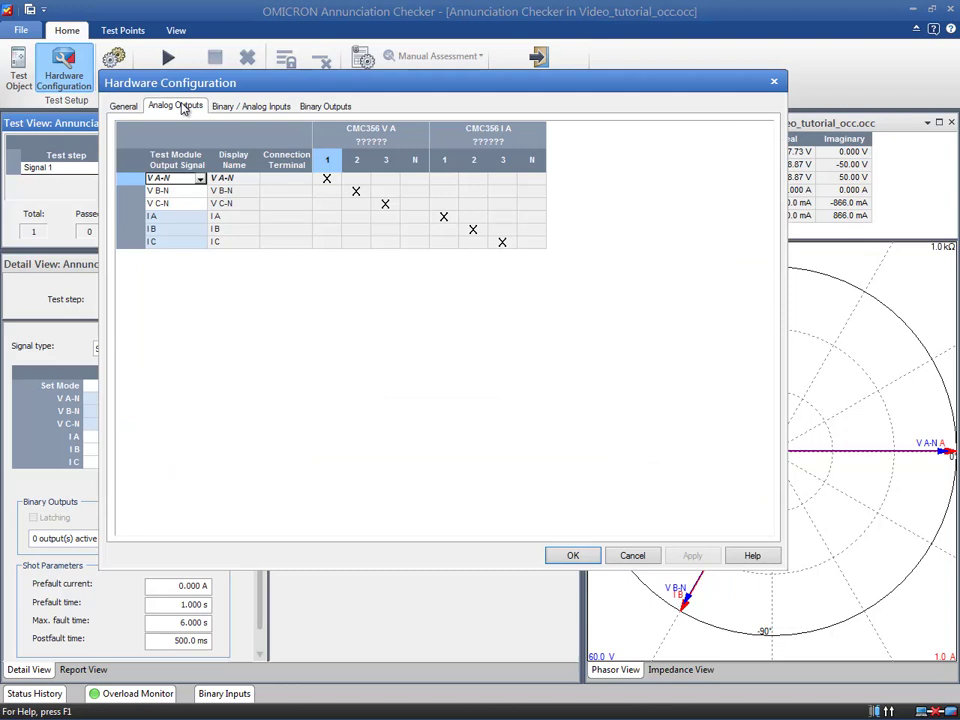
pyautogui.click(251, 106)
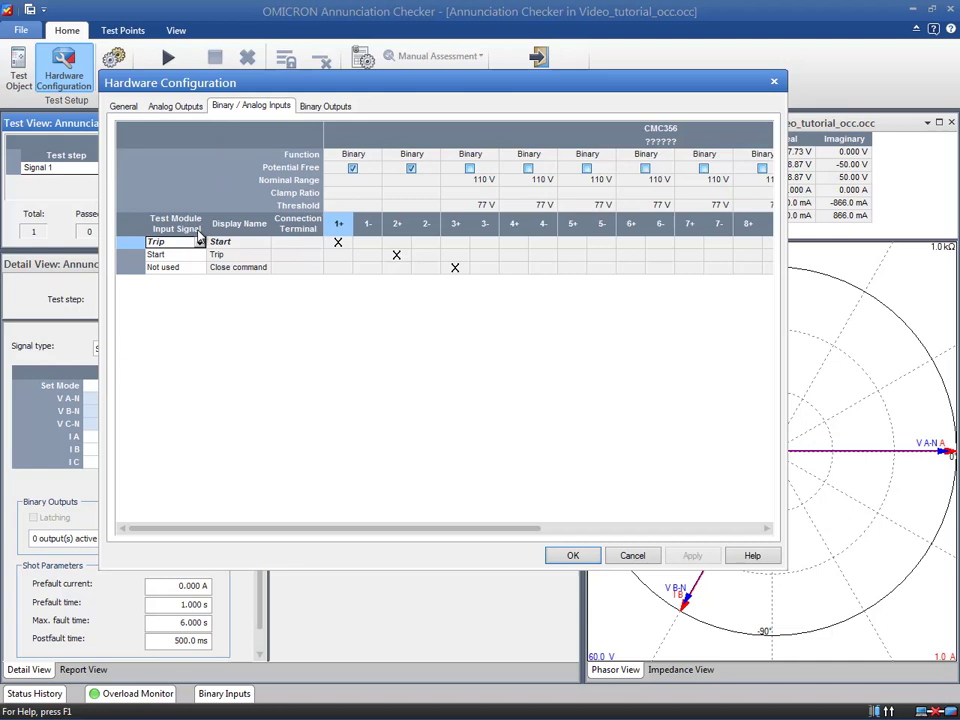
pyautogui.click(198, 242)
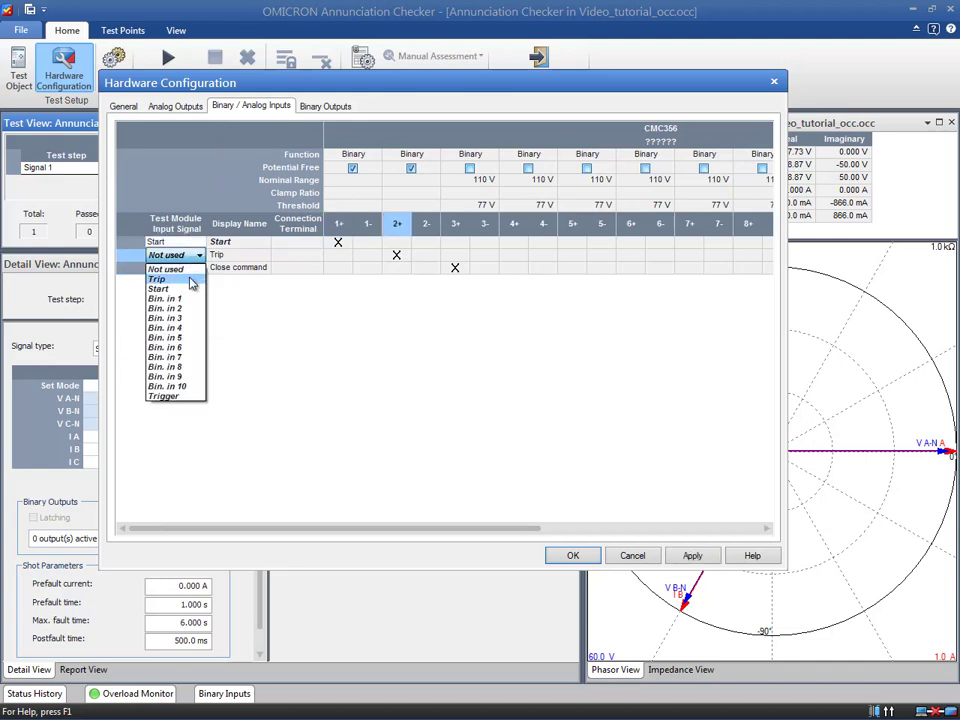
pyautogui.click(157, 278)
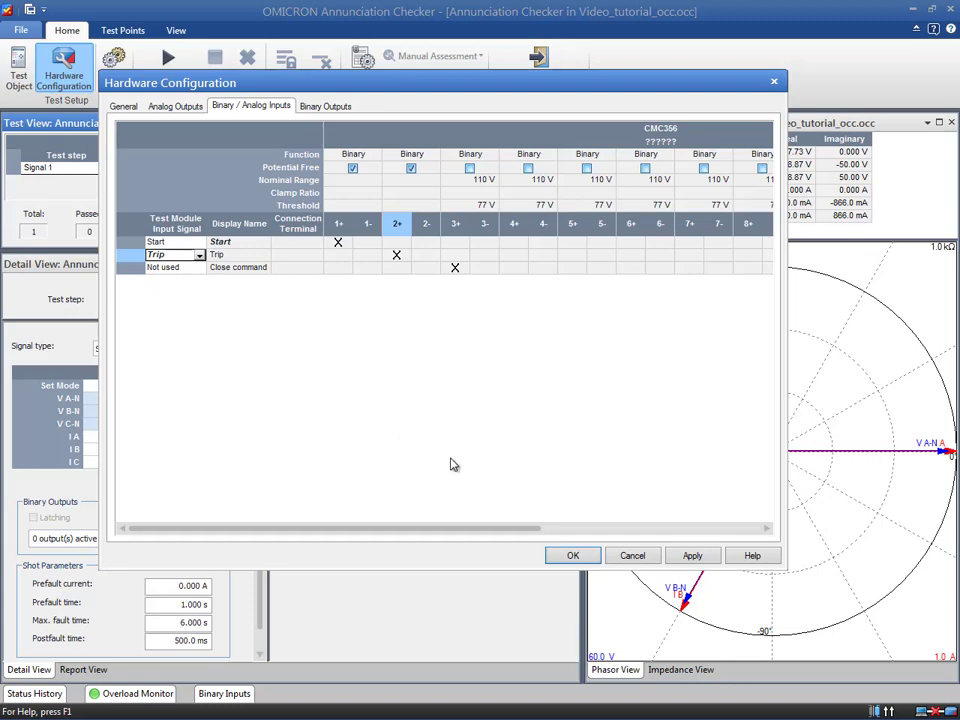
pyautogui.click(573, 555)
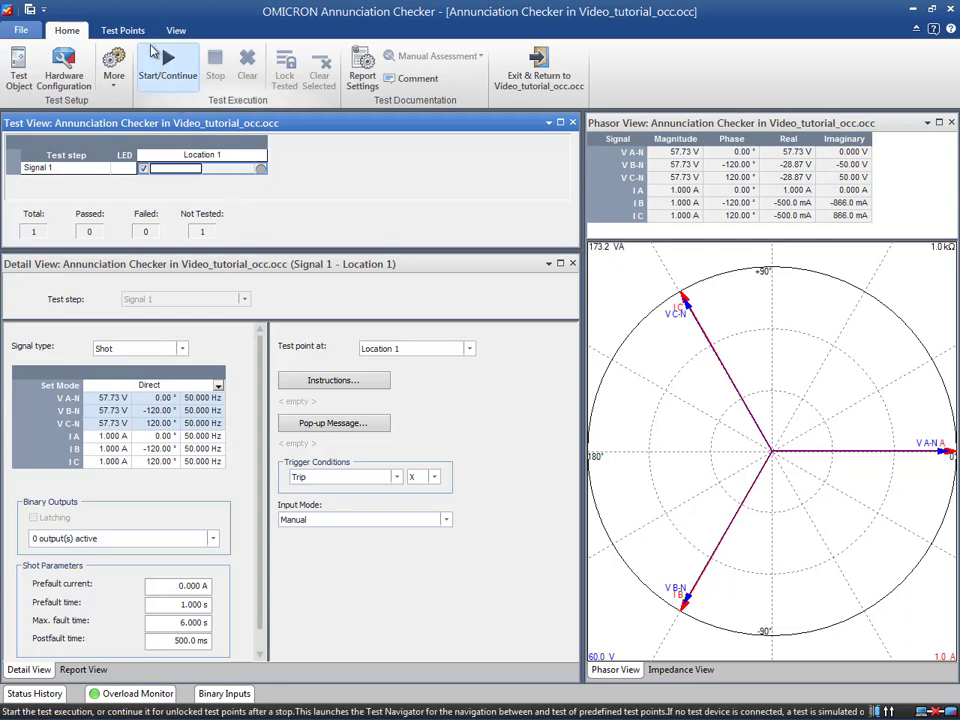
# Add a location column and a Trip test step, rename rows, and enable all six points.
pyautogui.click(122, 30)
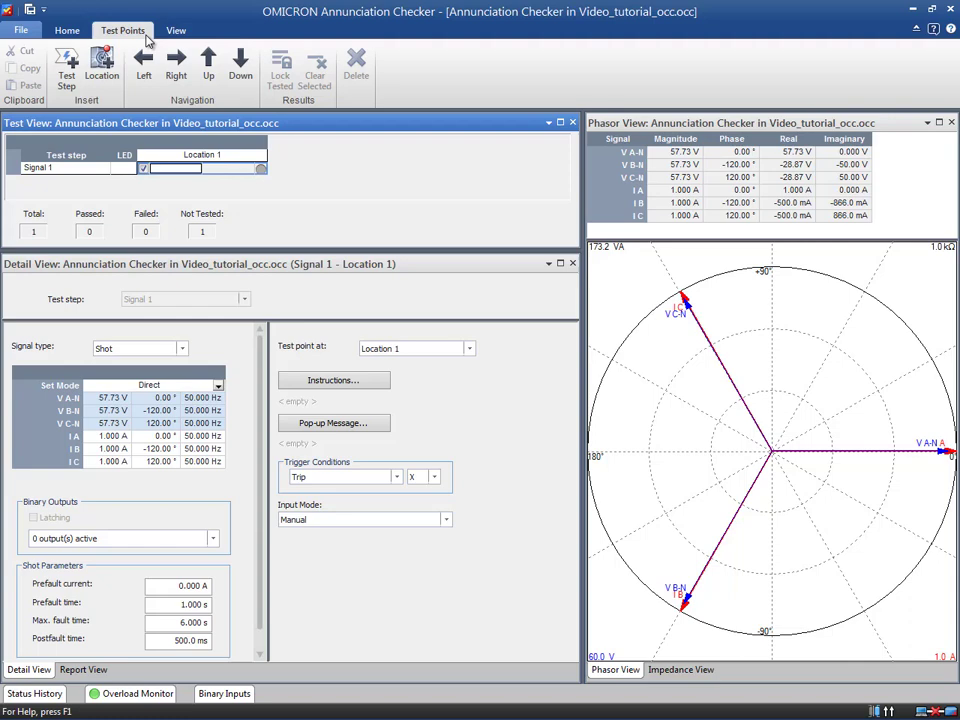
pyautogui.click(102, 65)
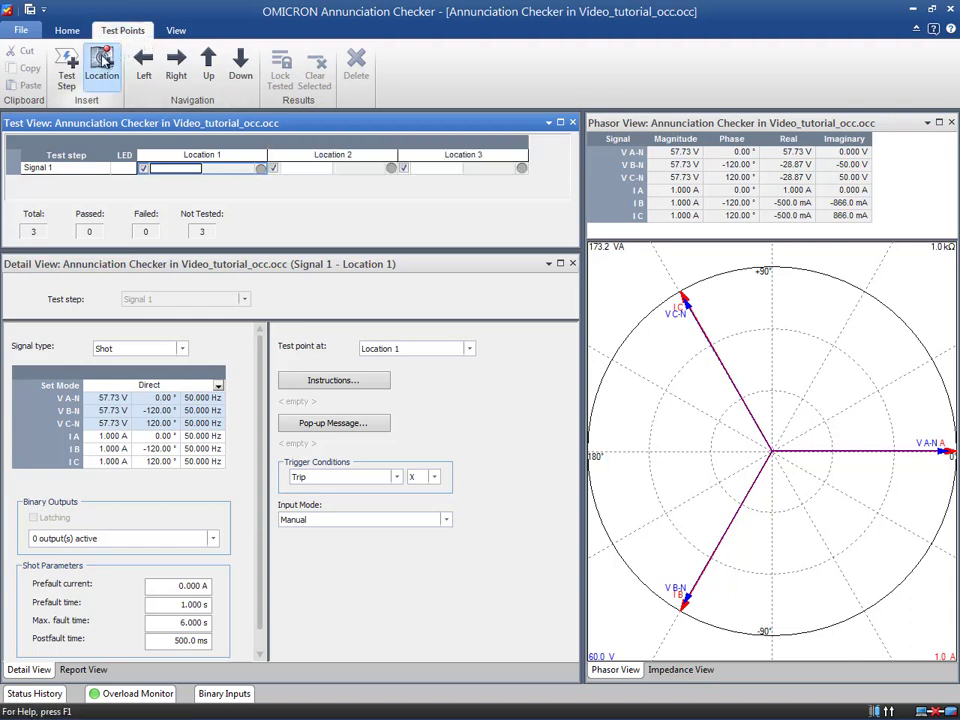
pyautogui.click(66, 65)
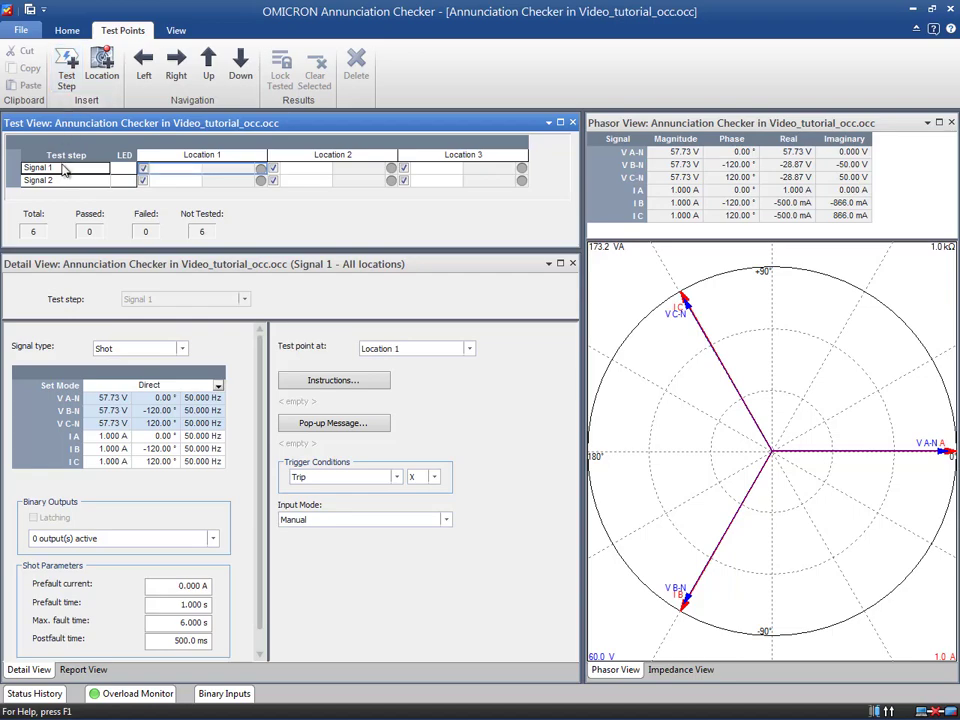
pyautogui.doubleClick(40, 167)
pyautogui.write('Start')
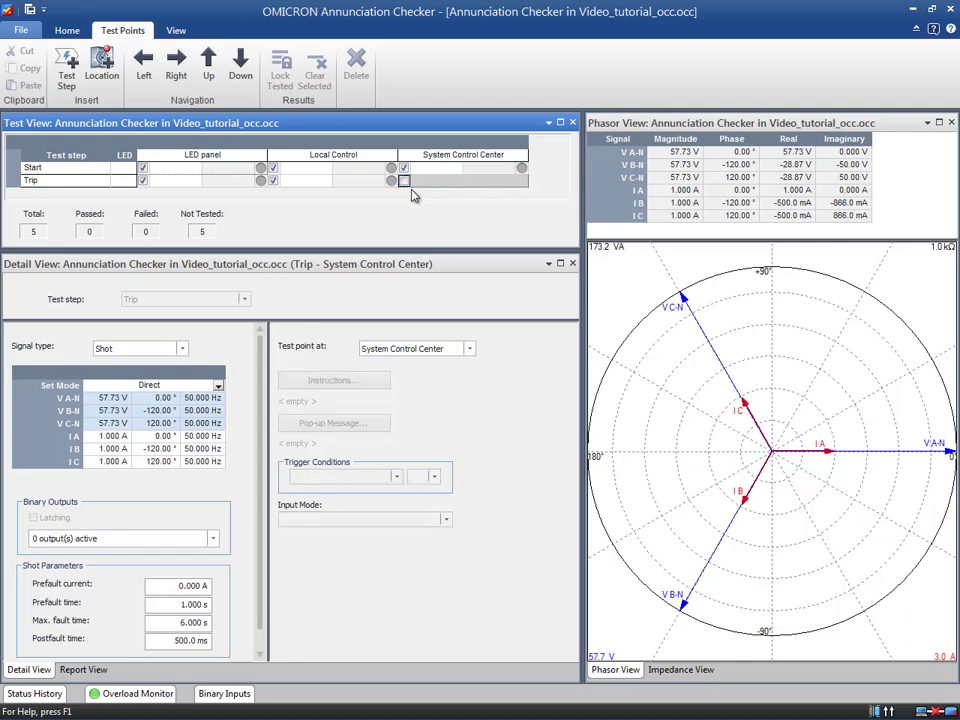
pyautogui.moveTo(417, 199)
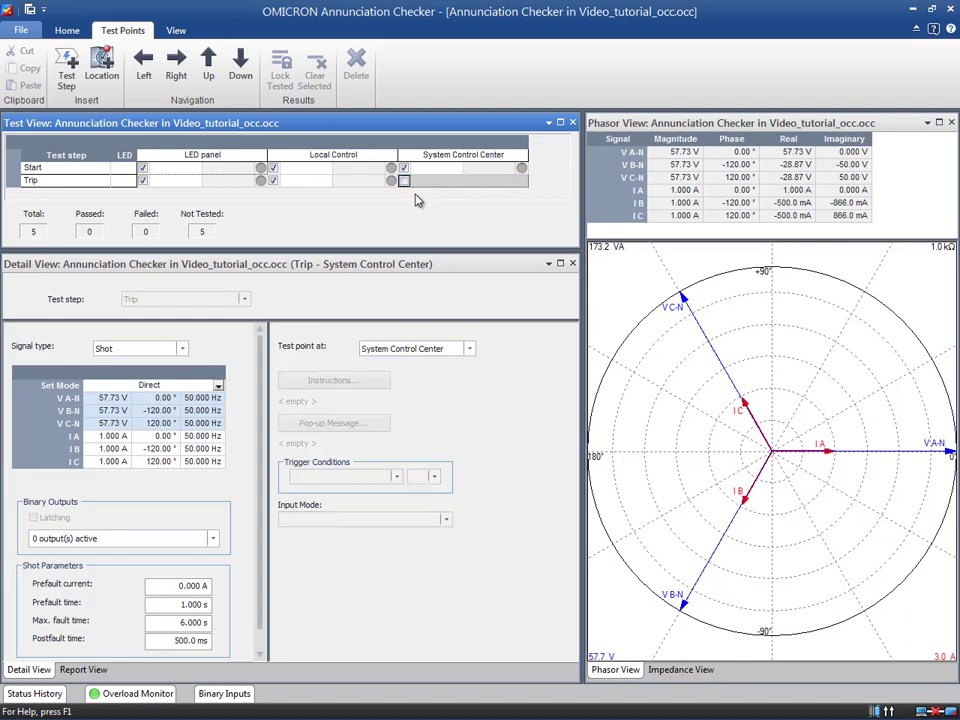
pyautogui.click(404, 181)
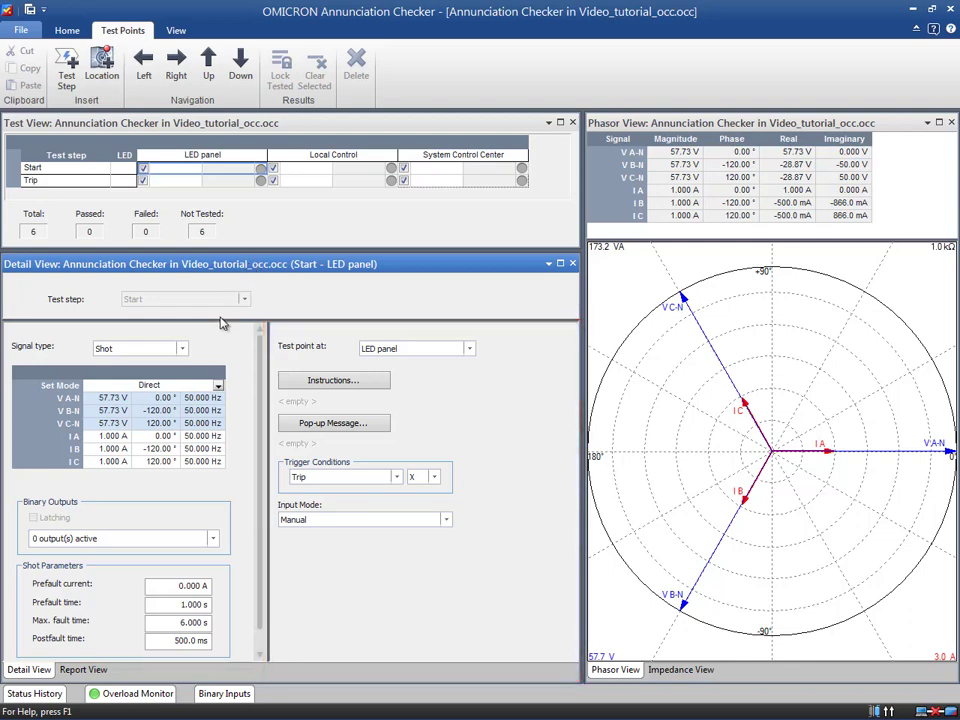
# Select the Start row across all three locations and keep signal type Shot.
pyautogui.click(182, 348)
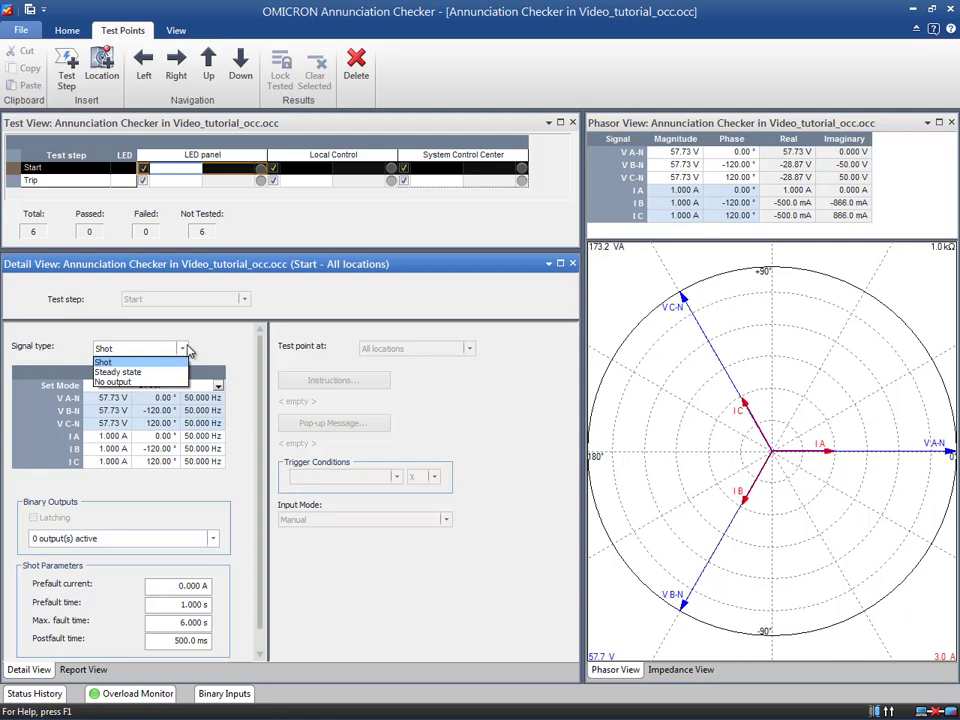
pyautogui.click(104, 362)
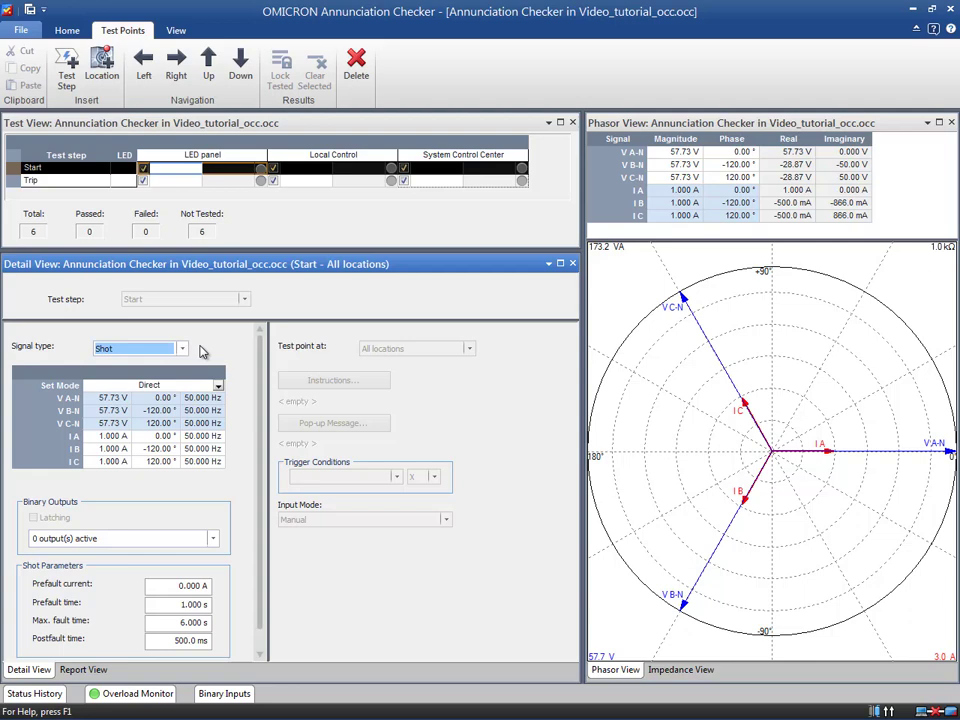
pyautogui.moveTo(203, 529)
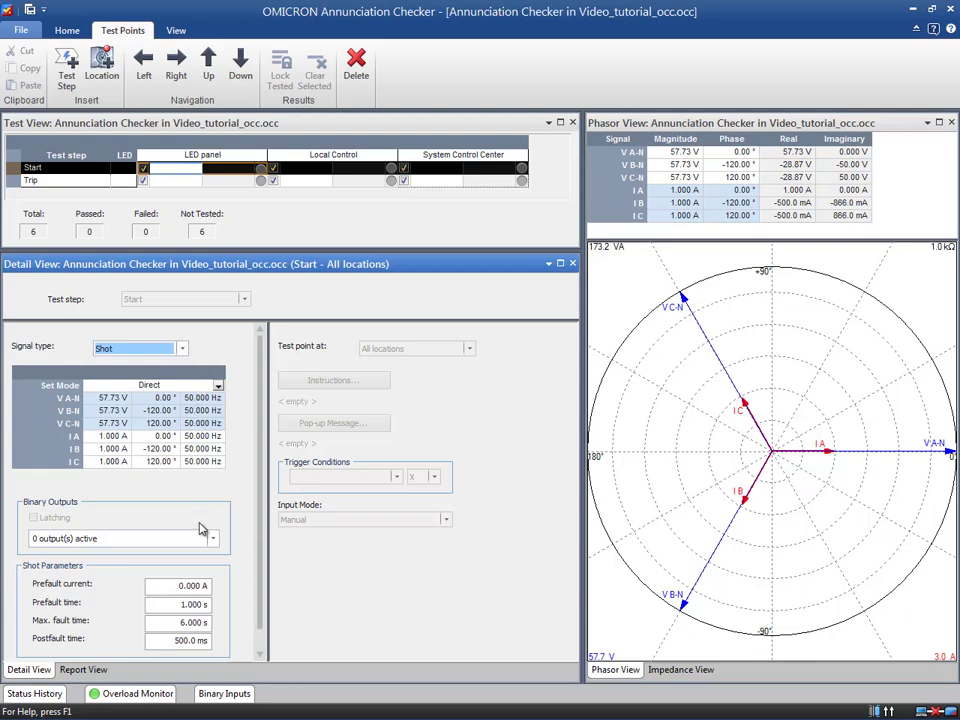
pyautogui.click(211, 538)
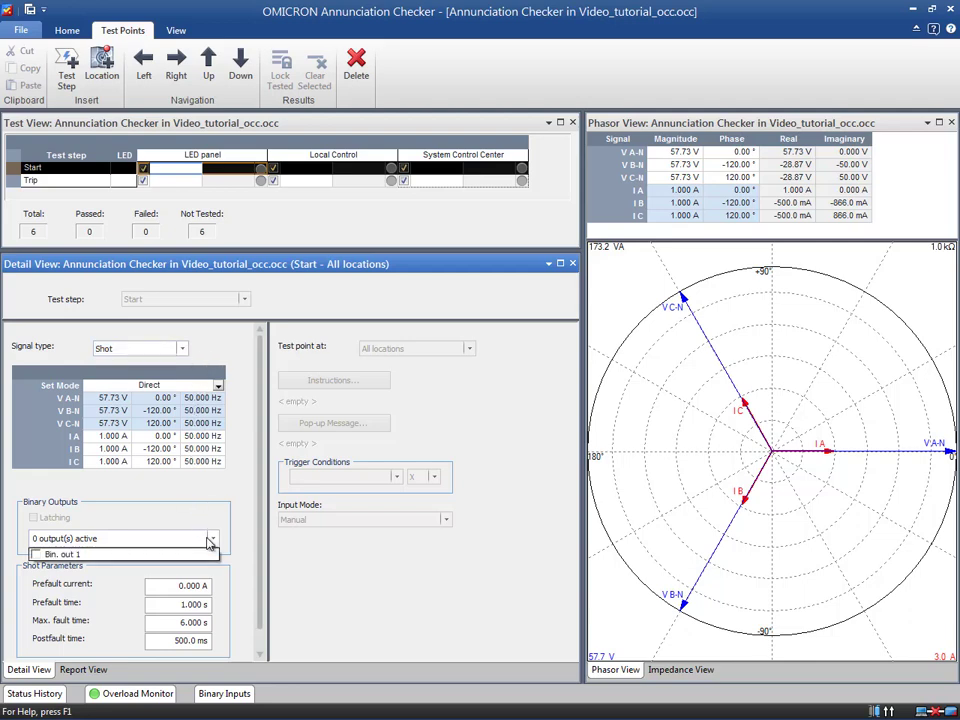
pyautogui.click(62, 554)
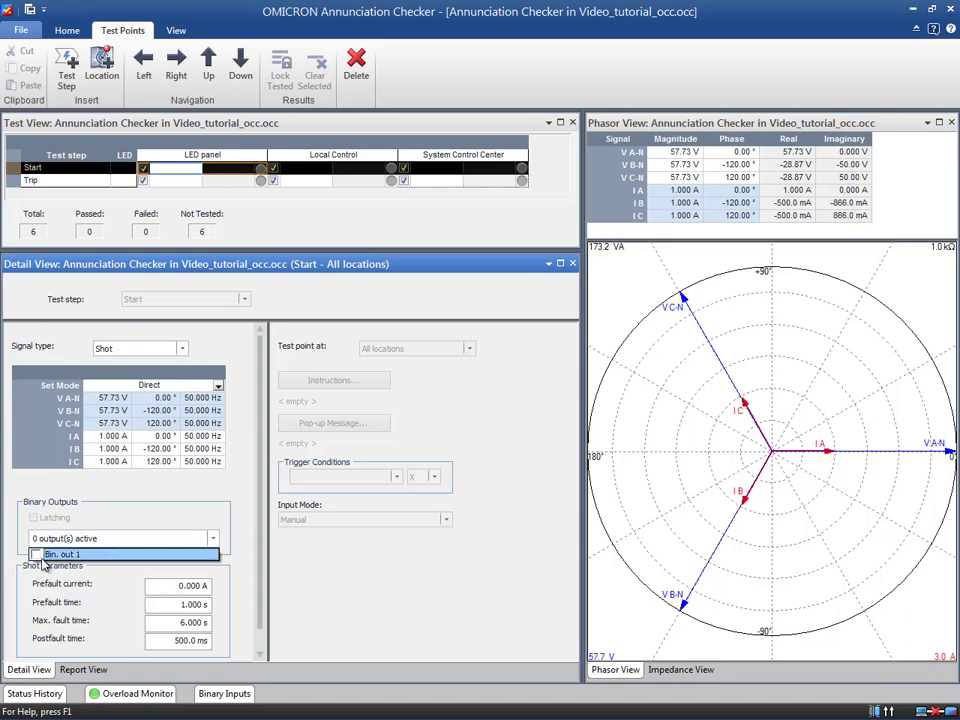
pyautogui.click(36, 554)
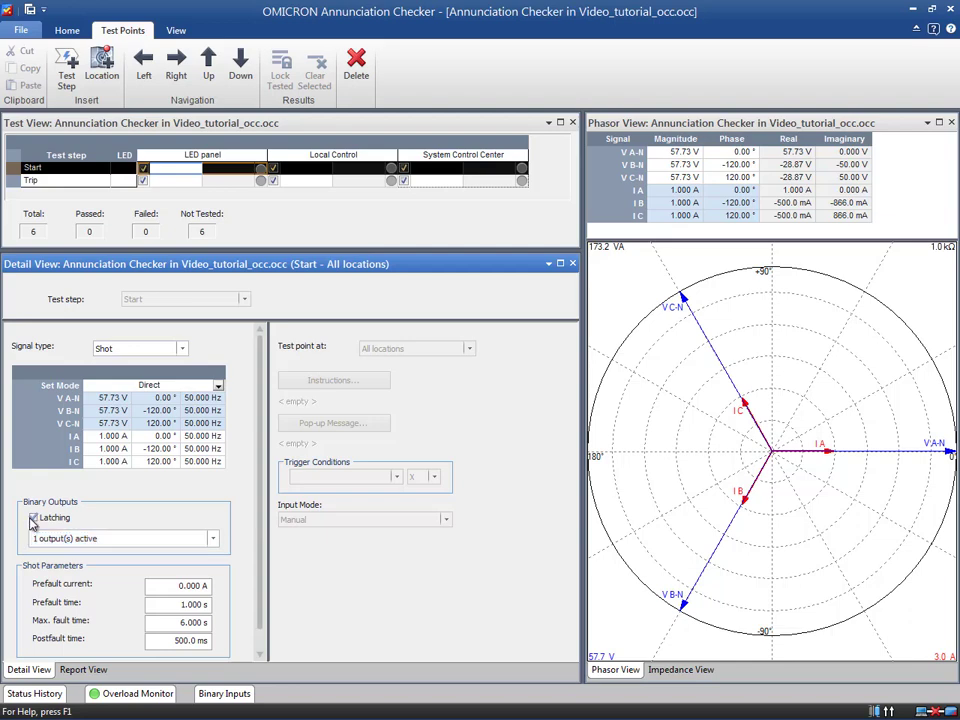
pyautogui.click(33, 517)
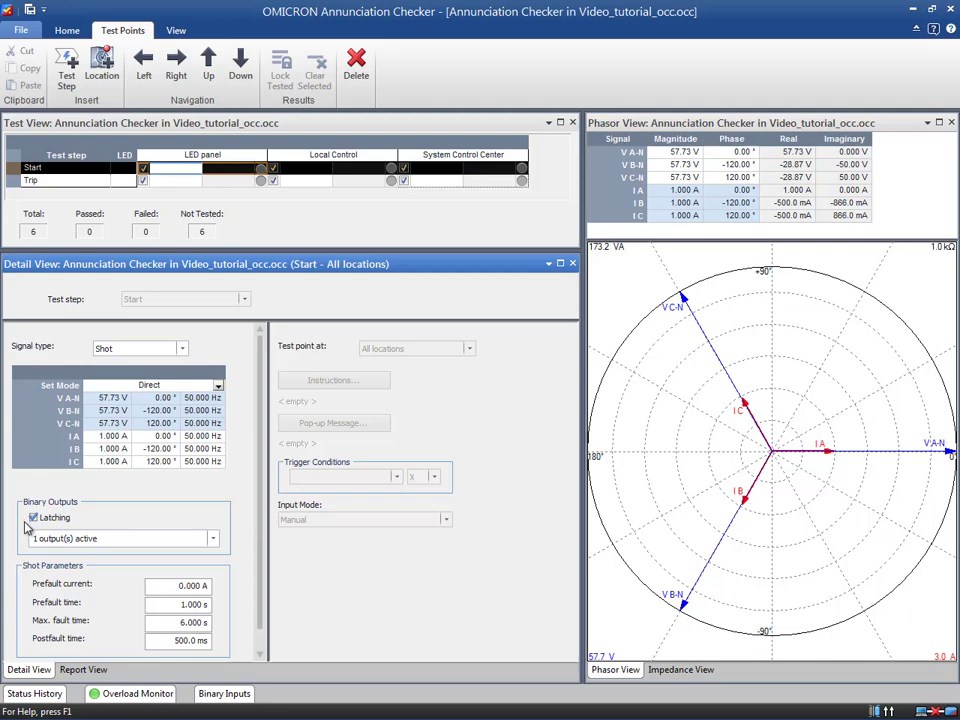
pyautogui.click(213, 538)
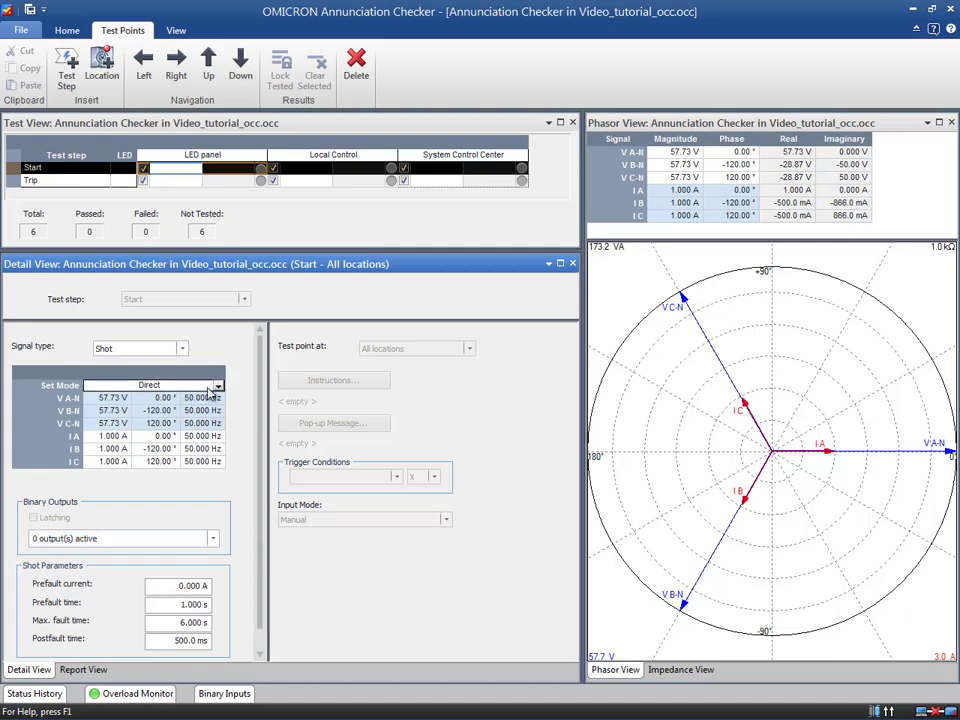
# Set the Start step to Z%-I const. mode: A-N fault, Z% 50, 64°, 2 A.
pyautogui.click(216, 385)
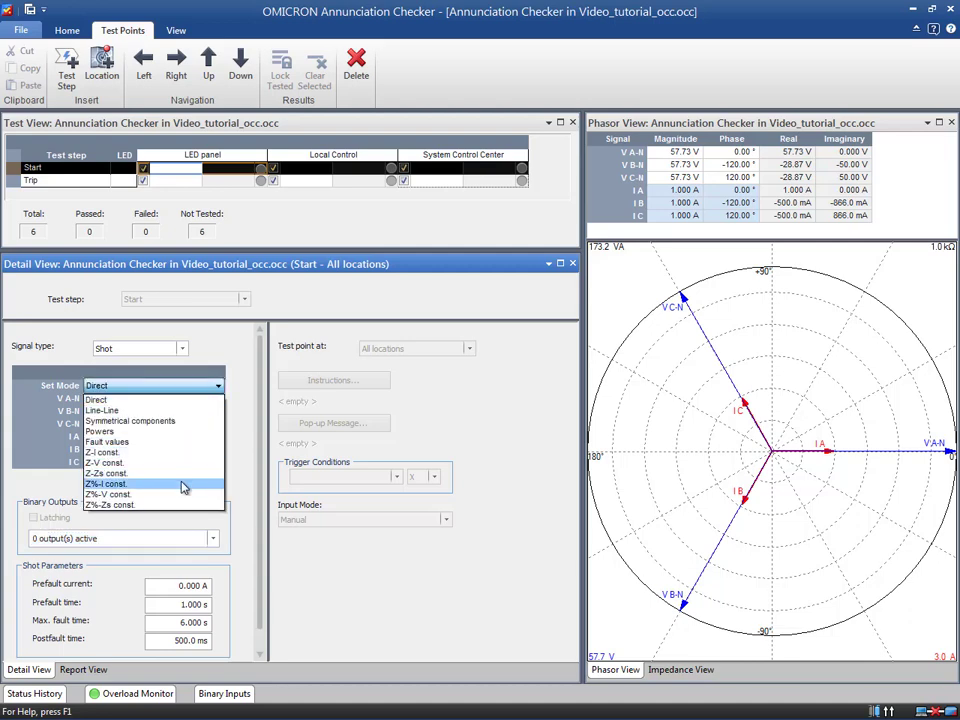
pyautogui.click(106, 484)
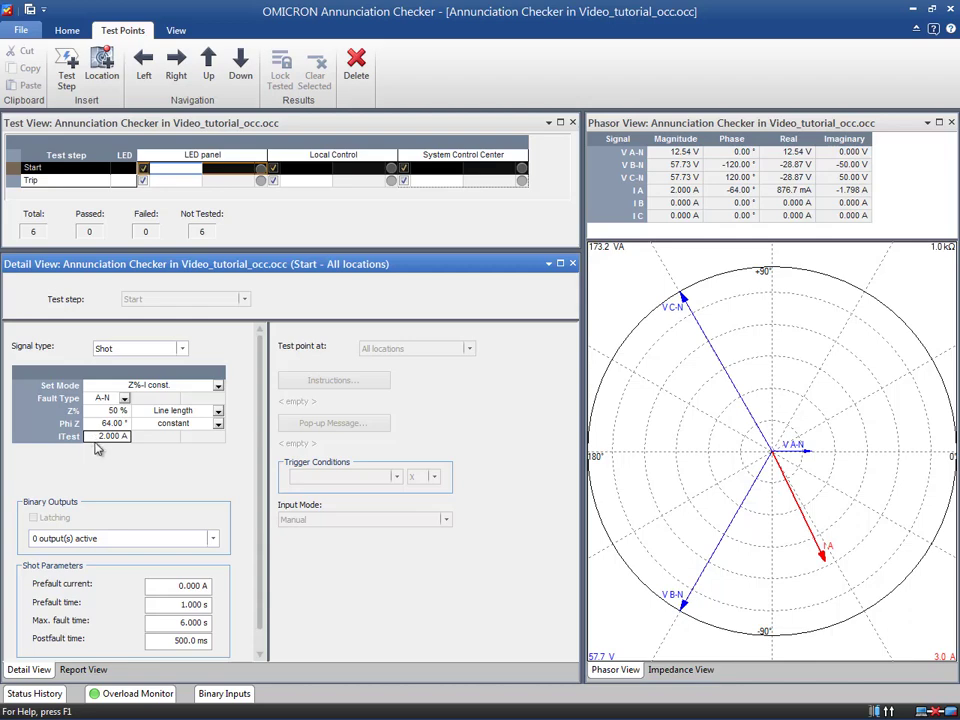
pyautogui.moveTo(99, 456)
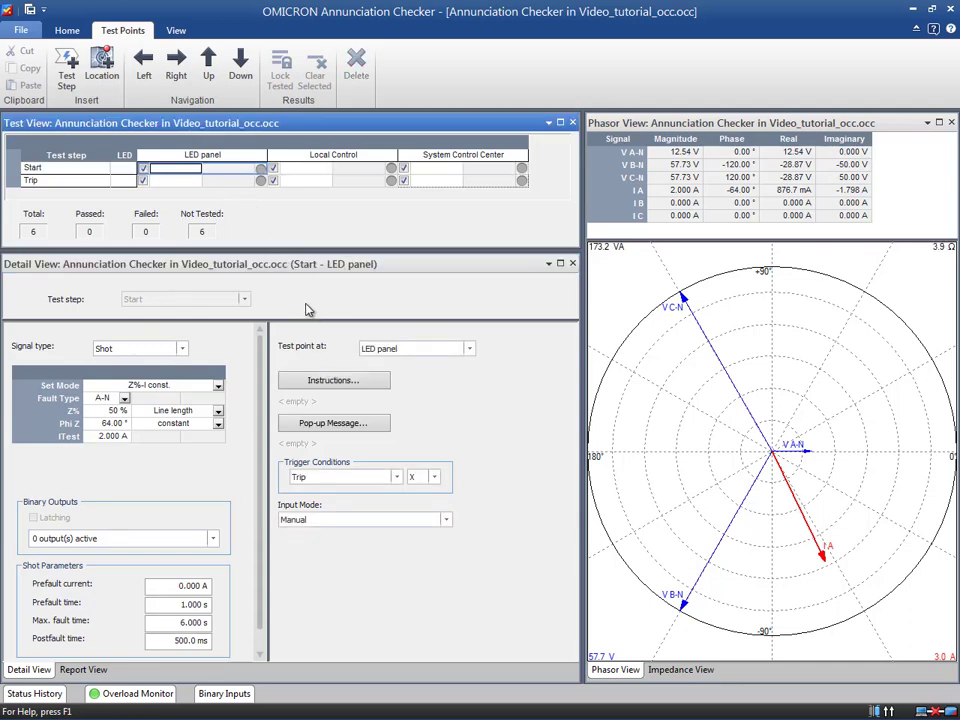
pyautogui.click(332, 380)
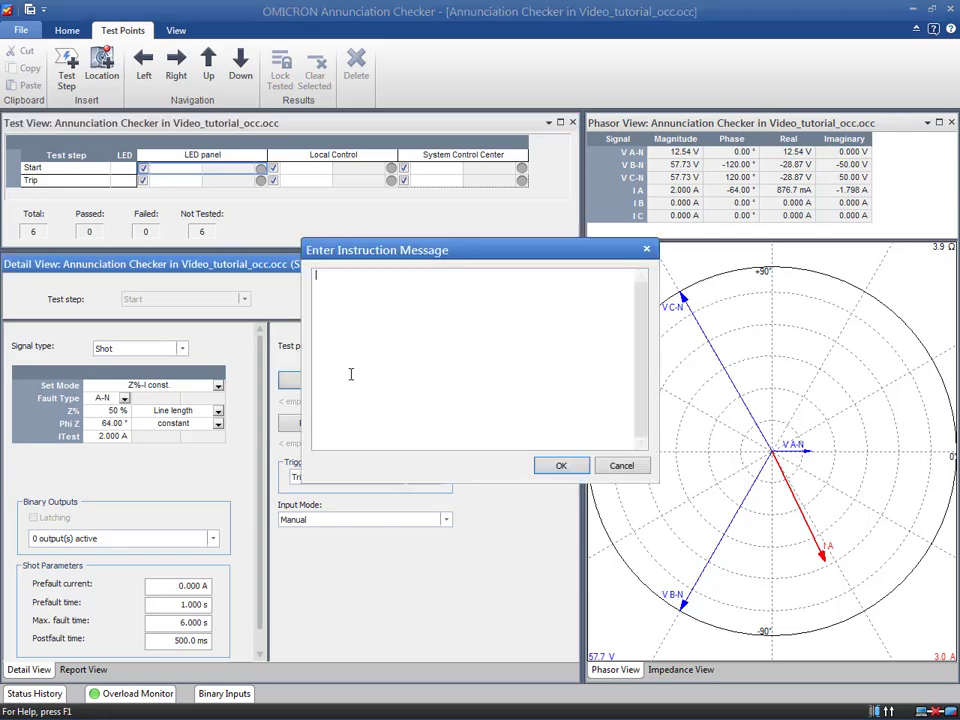
pyautogui.click(621, 465)
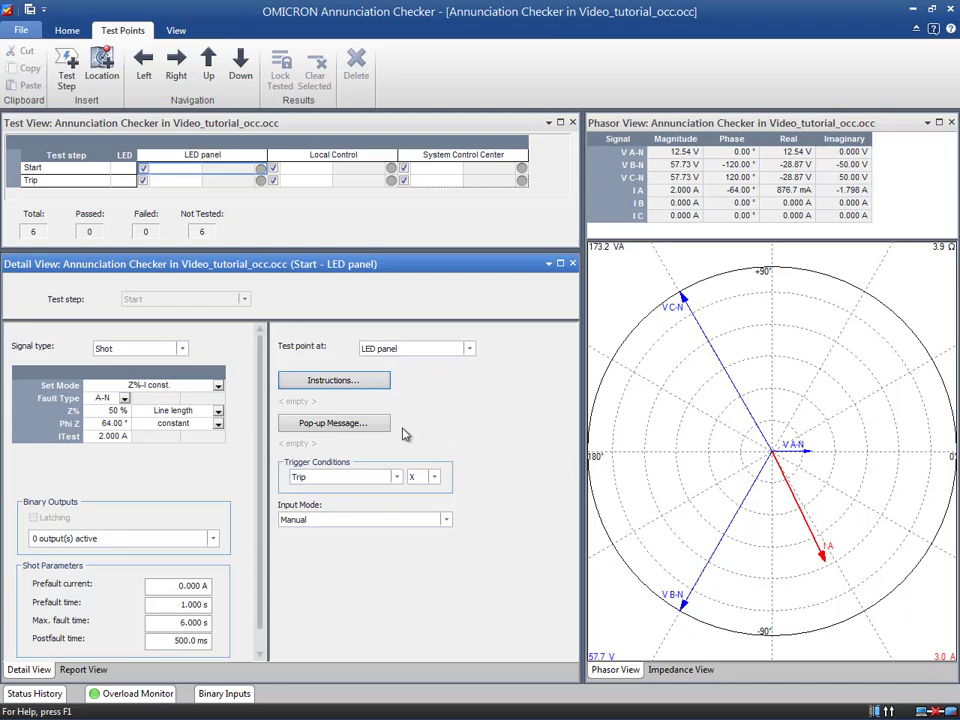
pyautogui.click(333, 422)
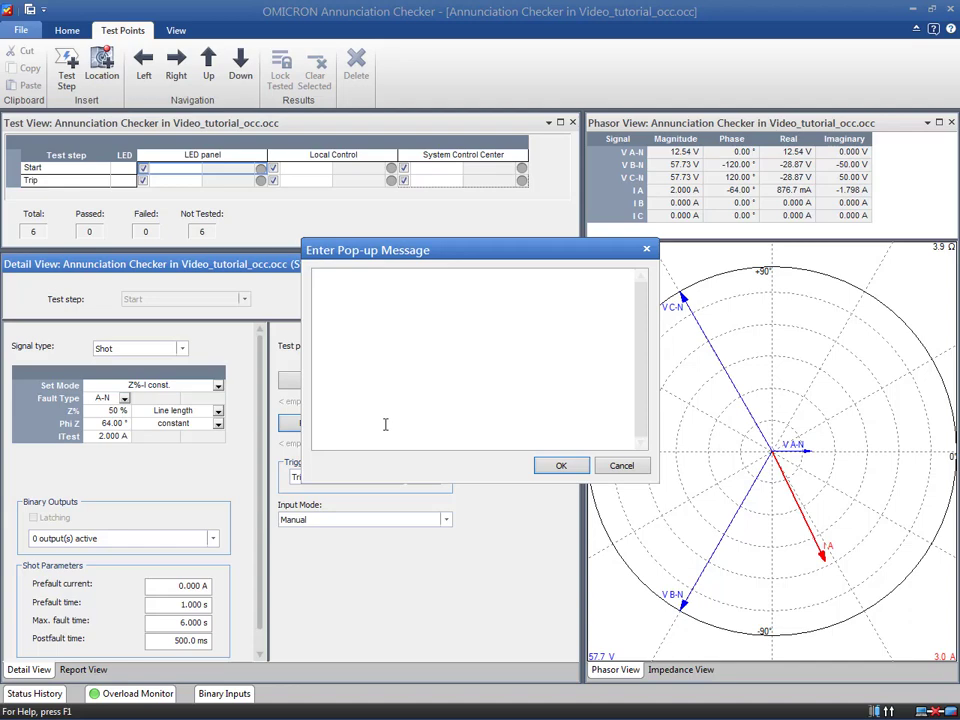
pyautogui.moveTo(387, 424)
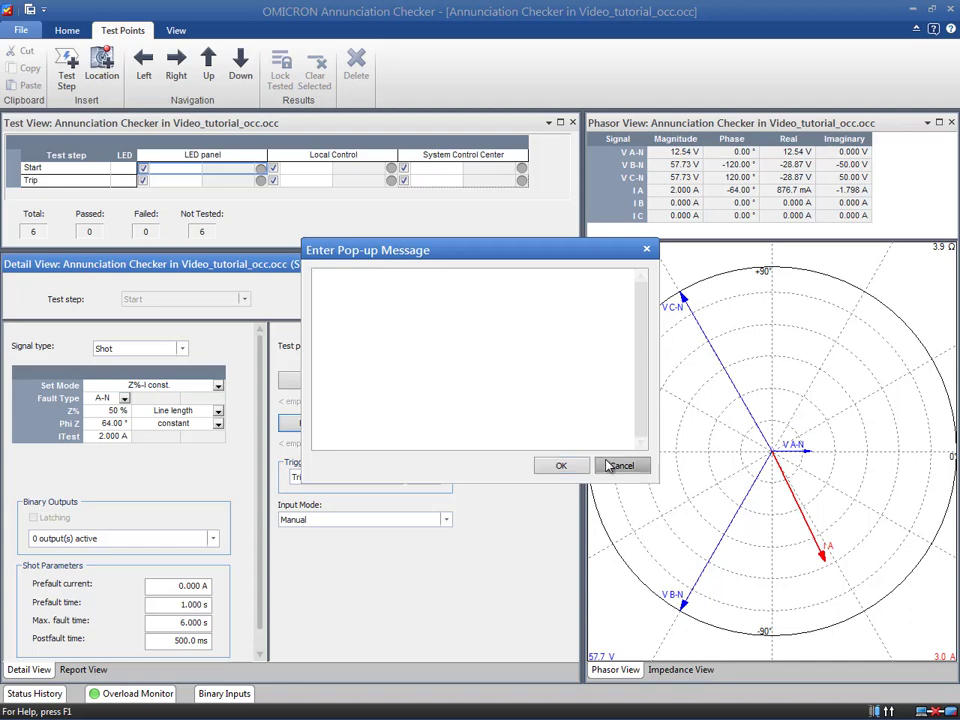
pyautogui.click(622, 465)
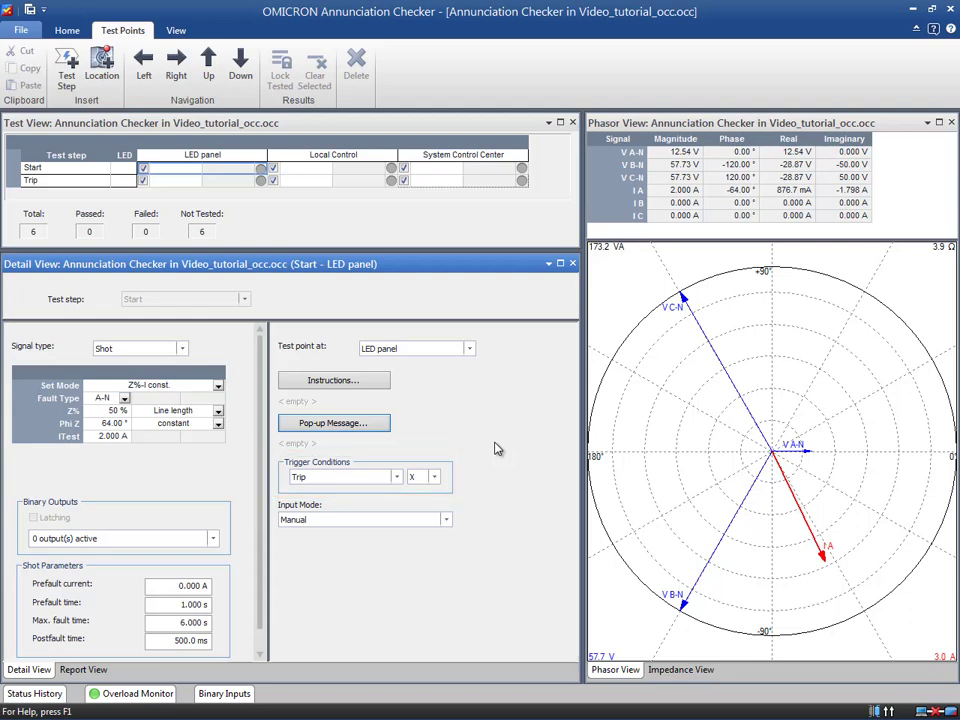
pyautogui.moveTo(450, 518)
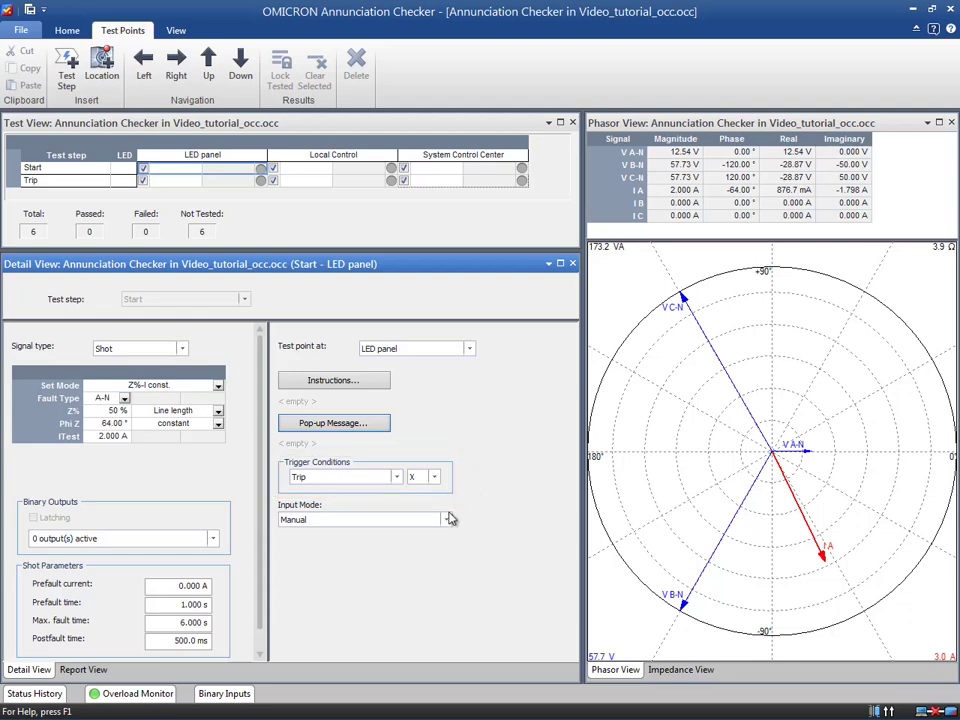
# Switch the LED panel Start point to Input value mode, expecting 0.000 V.
pyautogui.click(447, 519)
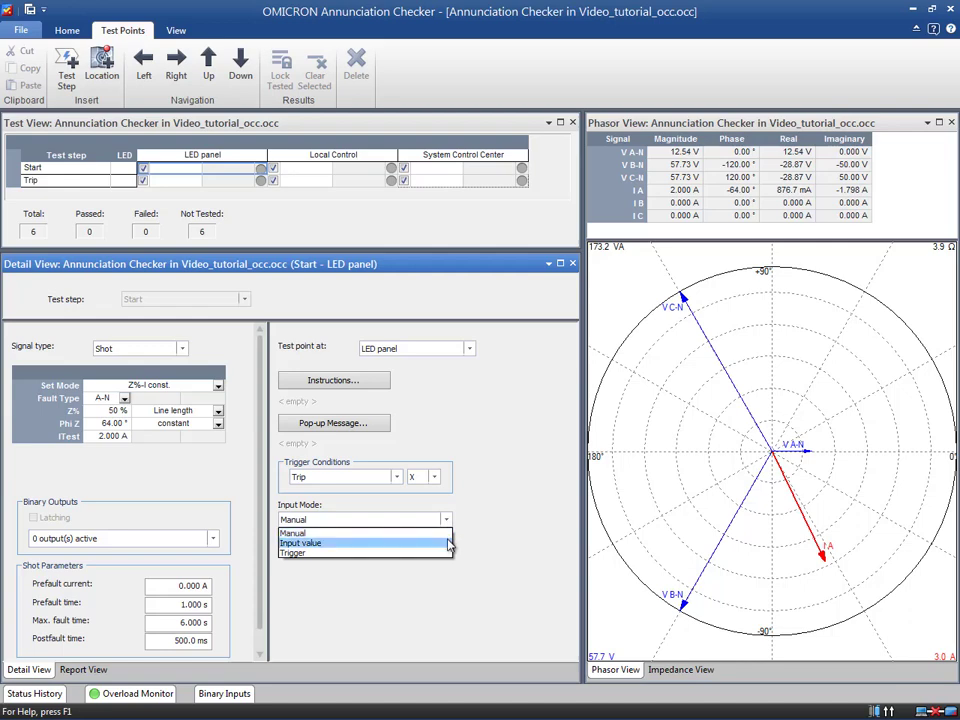
pyautogui.click(300, 542)
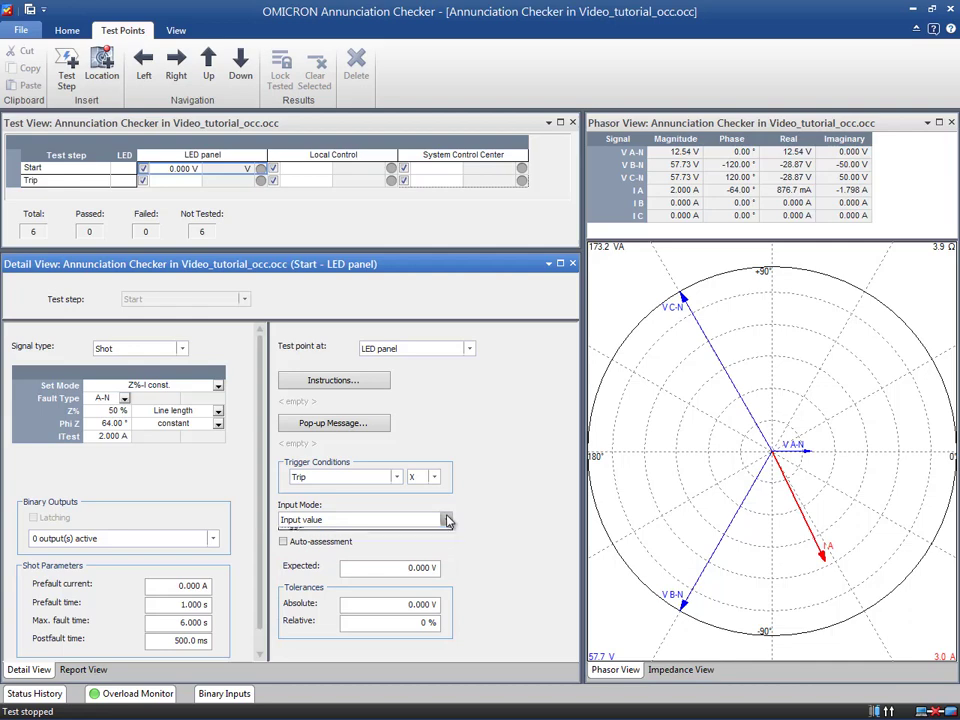
pyautogui.click(447, 519)
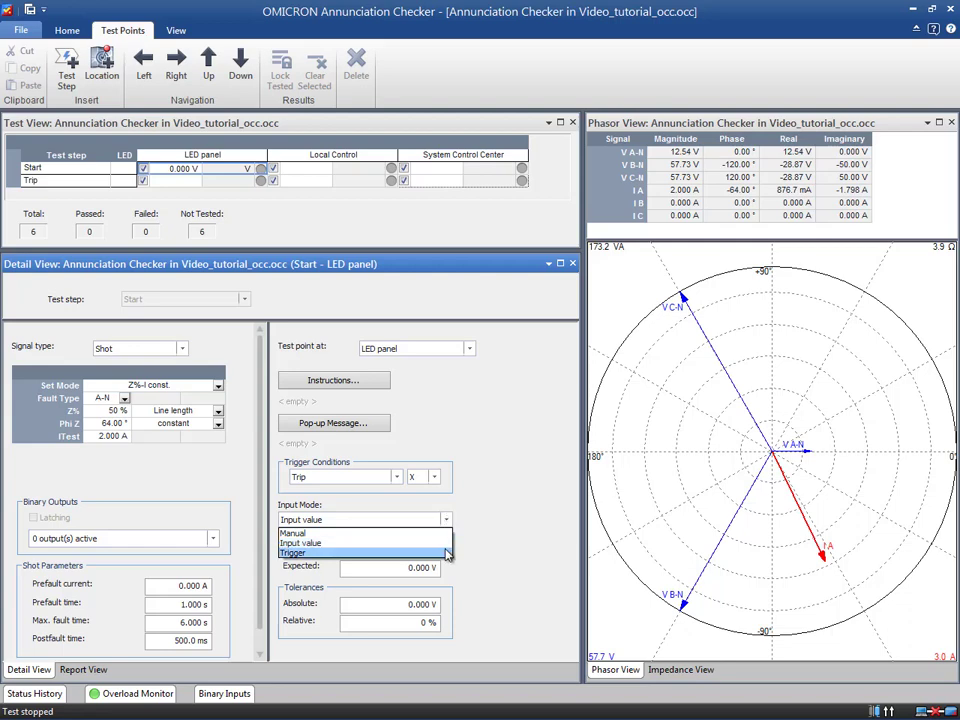
# Try Trigger input mode, then set the LED panel Start point back to Manual.
pyautogui.click(293, 552)
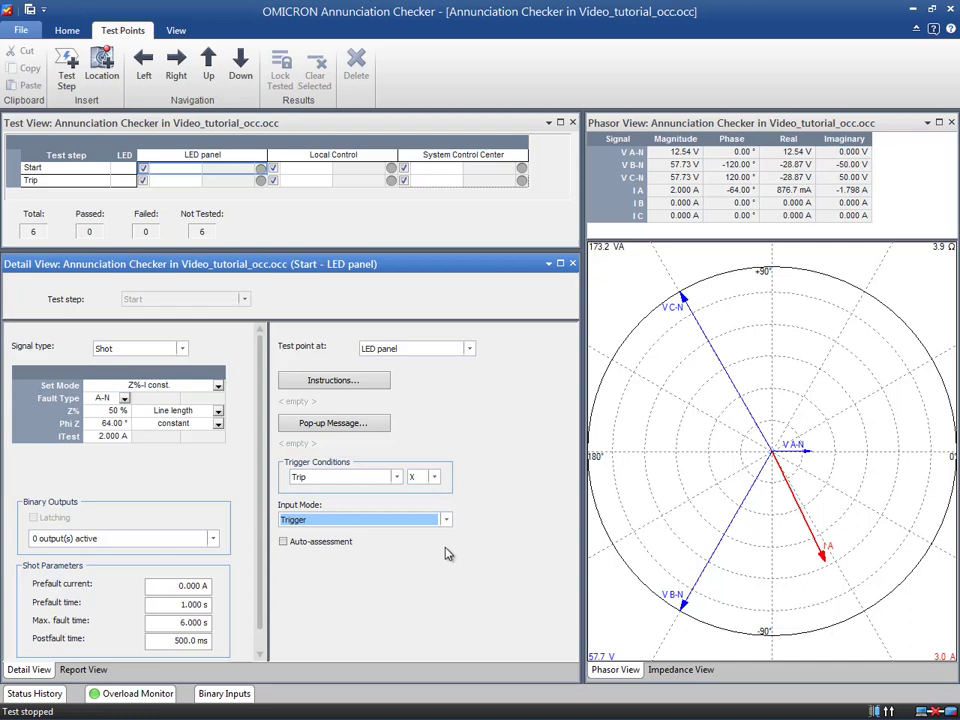
pyautogui.click(446, 519)
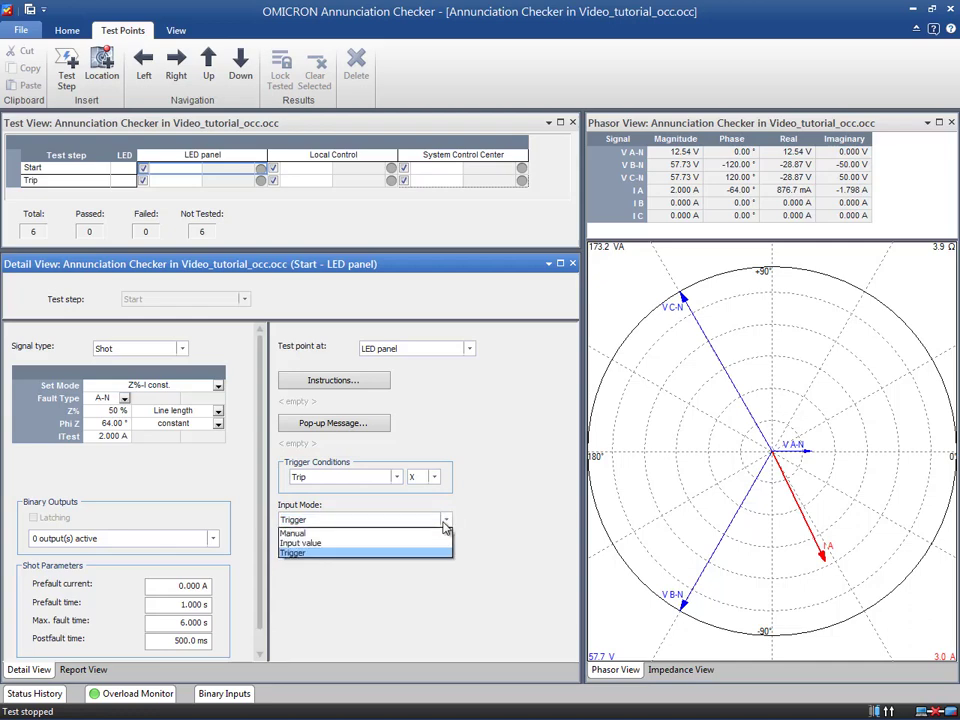
pyautogui.click(293, 531)
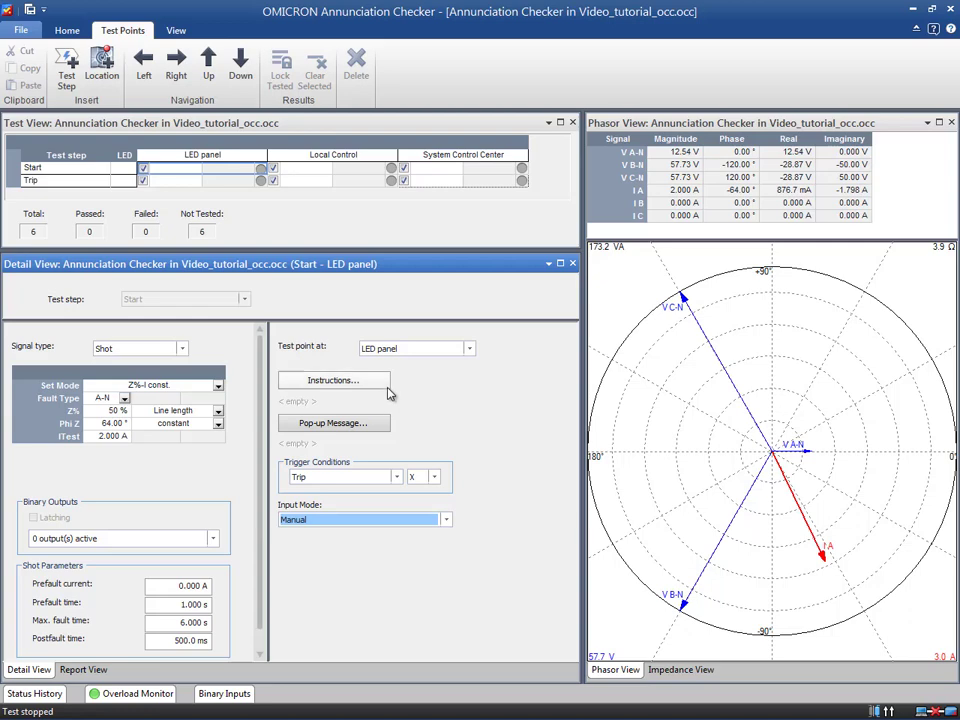
# Add instruction 'Check the corresponding LED for the pick-up signal.' and a Local Control pop-up message.
pyautogui.click(333, 380)
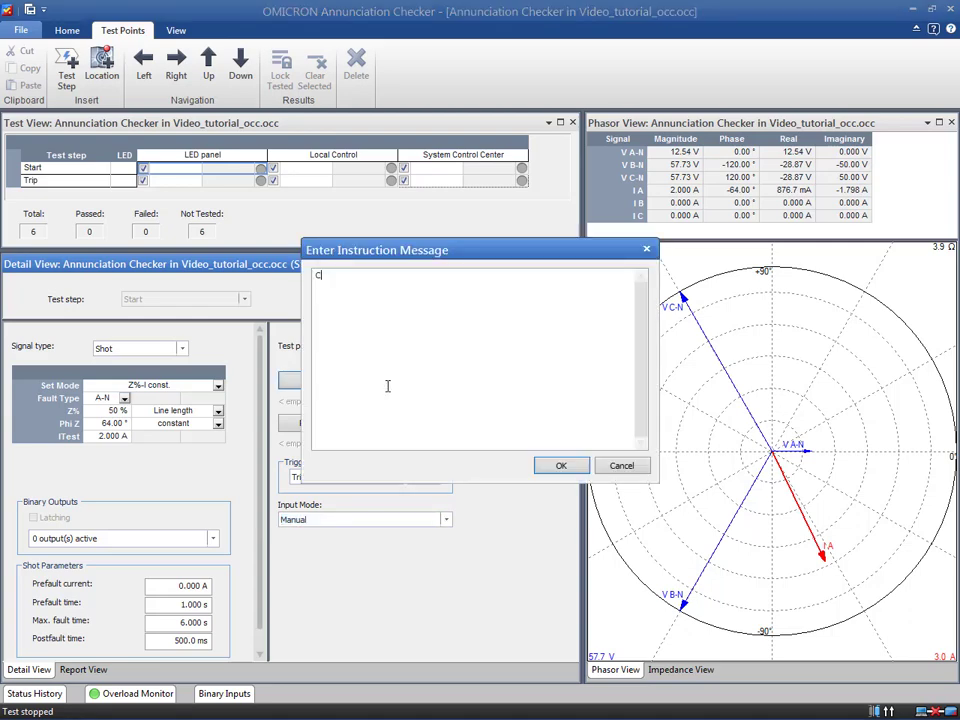
pyautogui.write('Check the correspon')
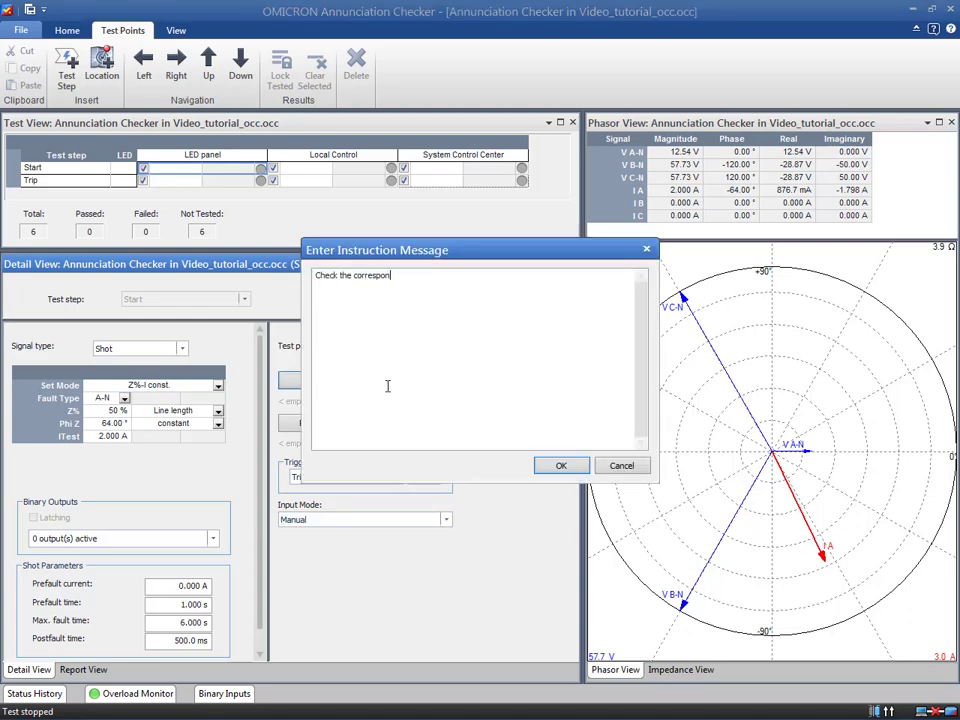
pyautogui.write('ding LED for the')
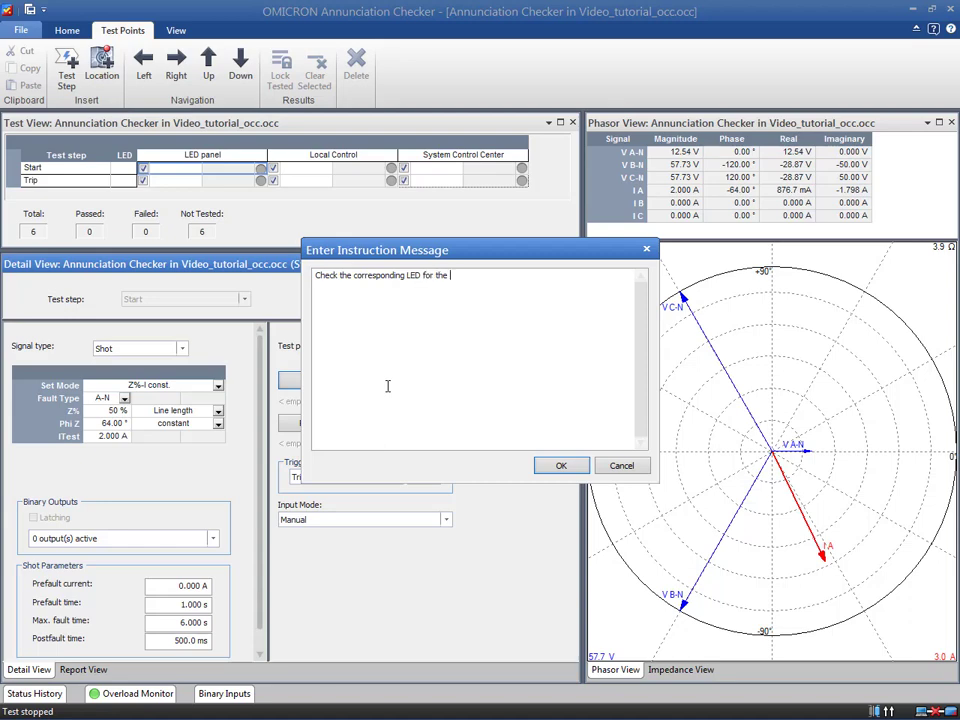
pyautogui.write('pick-up signal.')
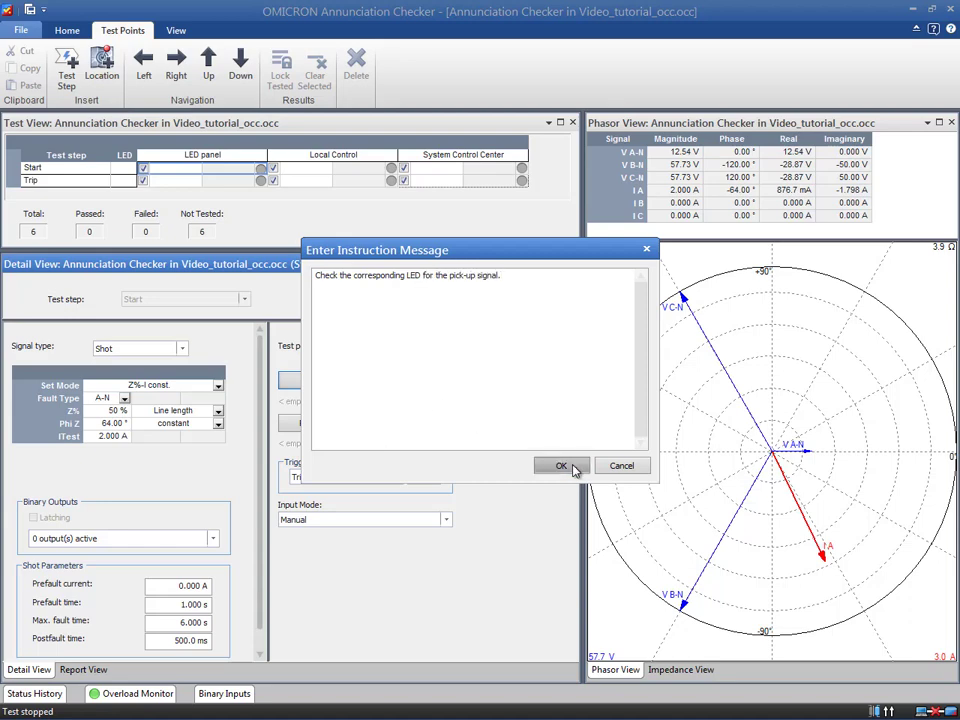
pyautogui.click(561, 466)
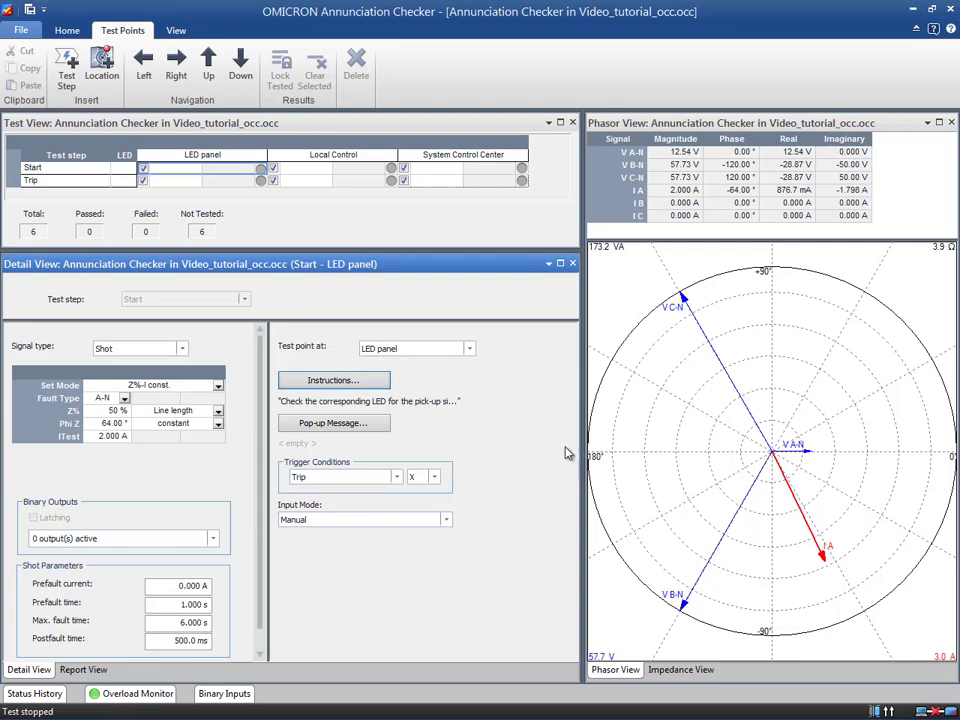
pyautogui.moveTo(335, 177)
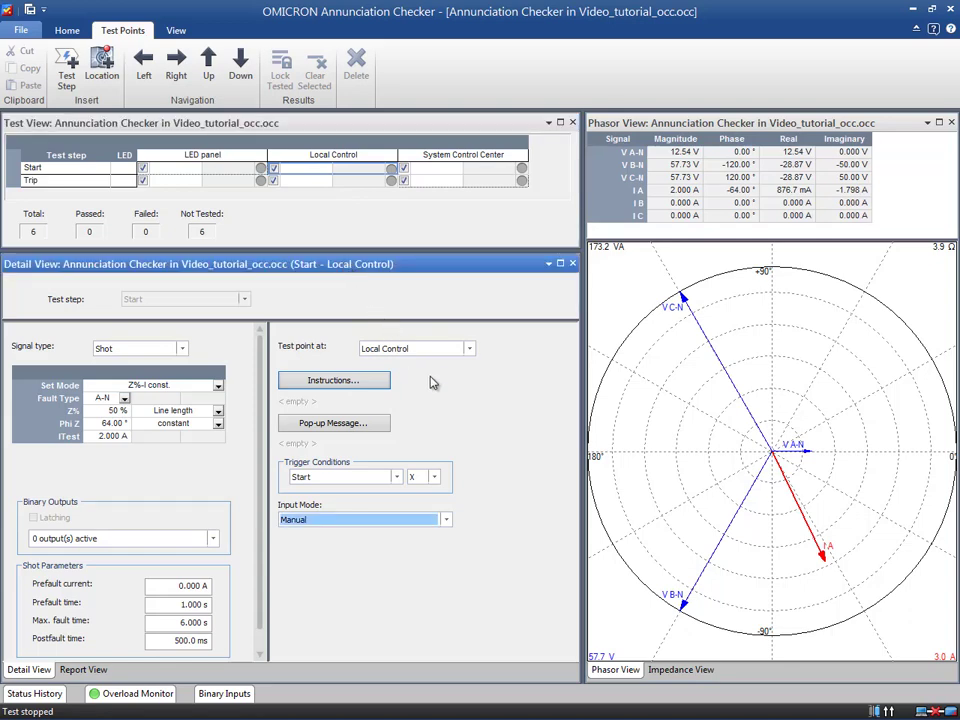
pyautogui.moveTo(395, 413)
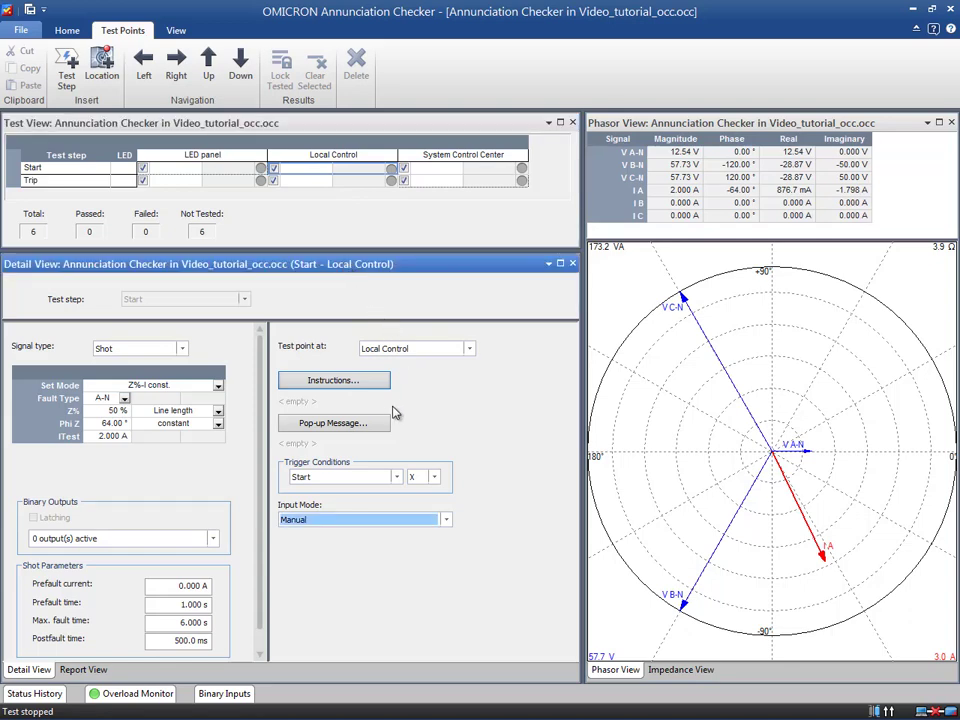
pyautogui.click(333, 422)
pyautogui.write('Check the correct appearance of the pick-up signal in the local control panel.')
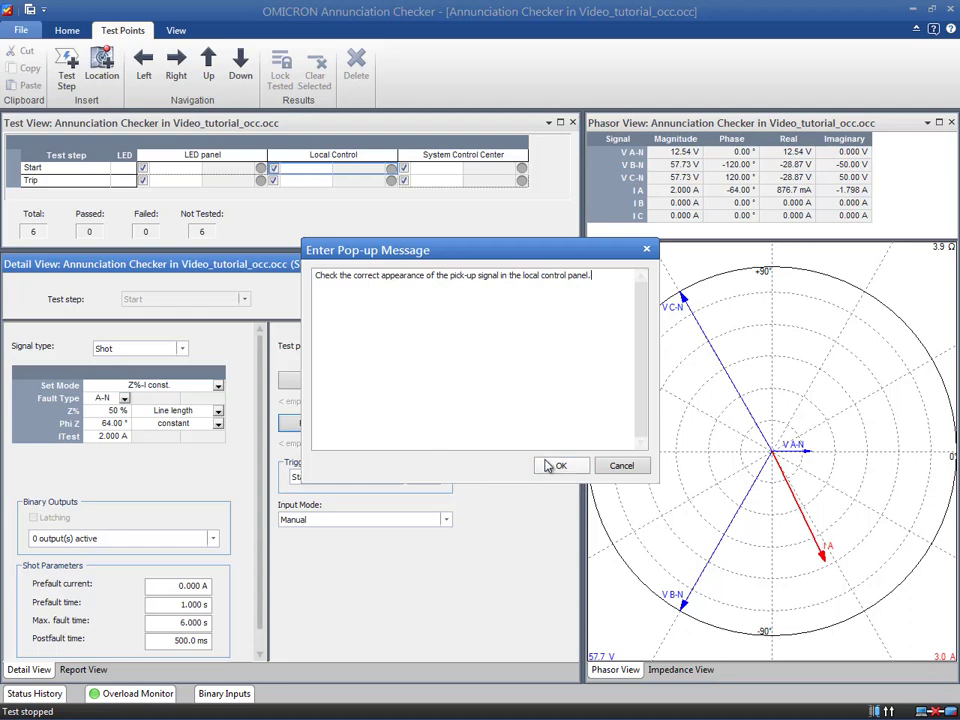
pyautogui.click(561, 465)
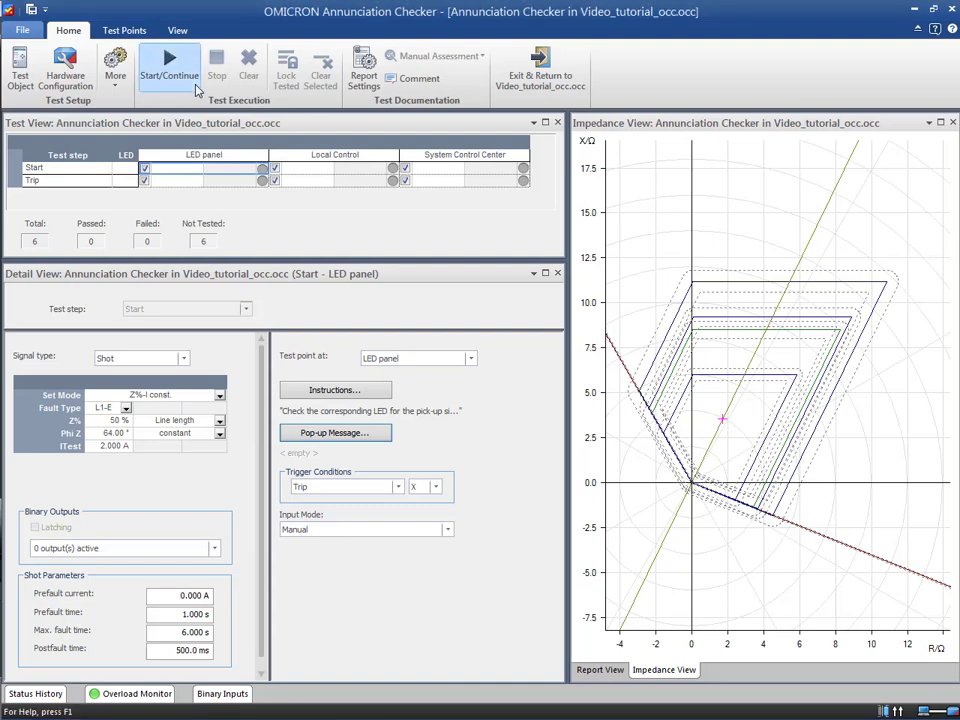
# Start the test run and begin entering the LED panel point's measured result.
pyautogui.click(169, 70)
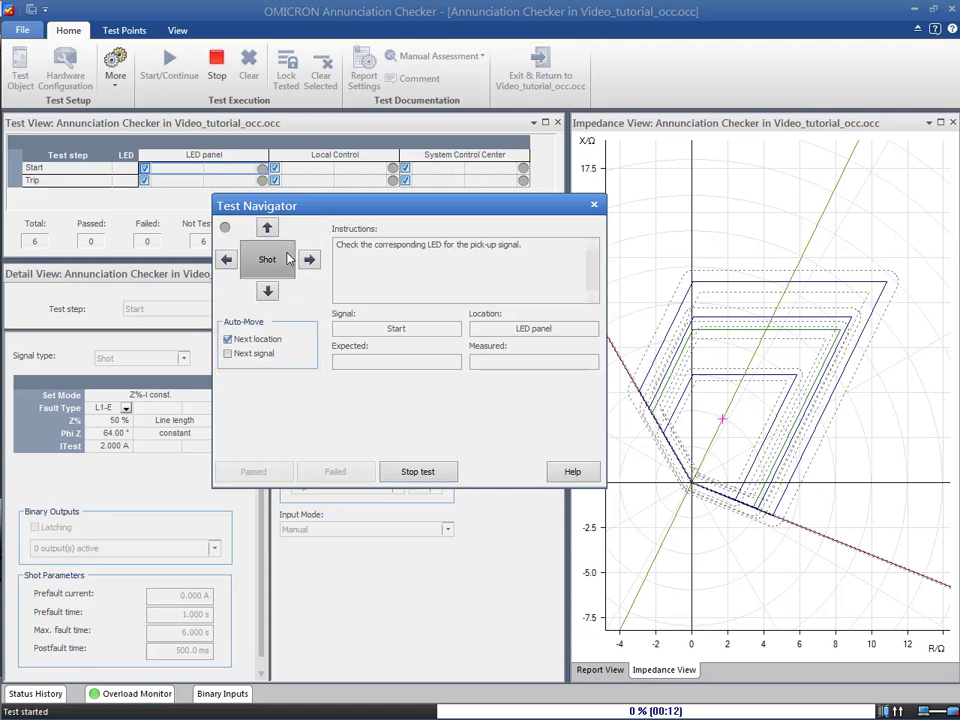
pyautogui.click(267, 259)
pyautogui.write('o')
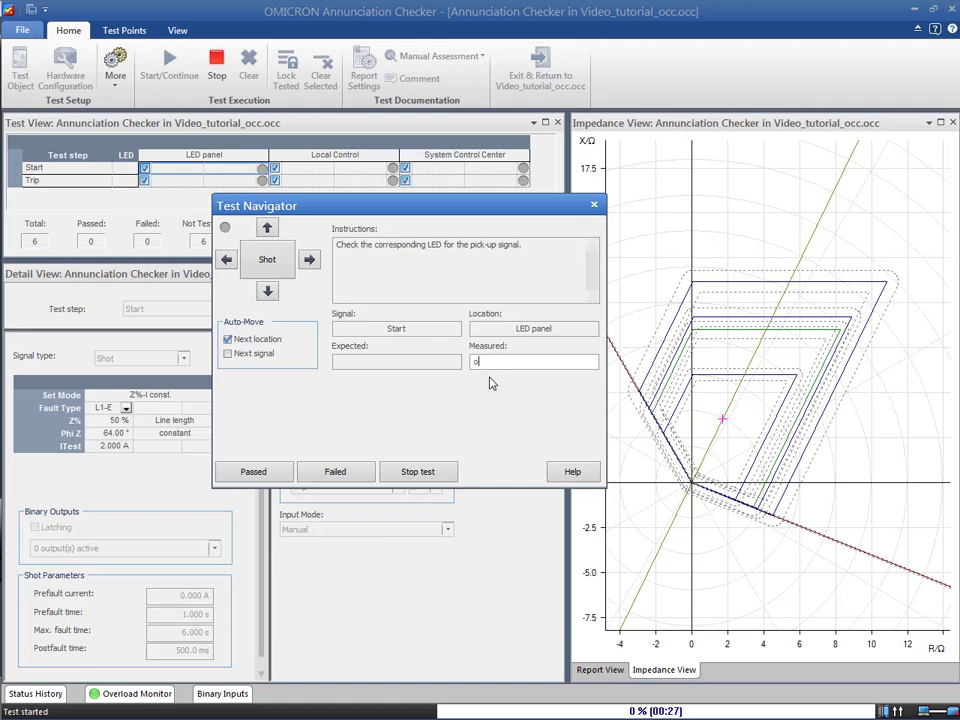
# Record 'on' for the LED panel, acknowledge pop-ups, and pass all six test points.
pyautogui.write('n')
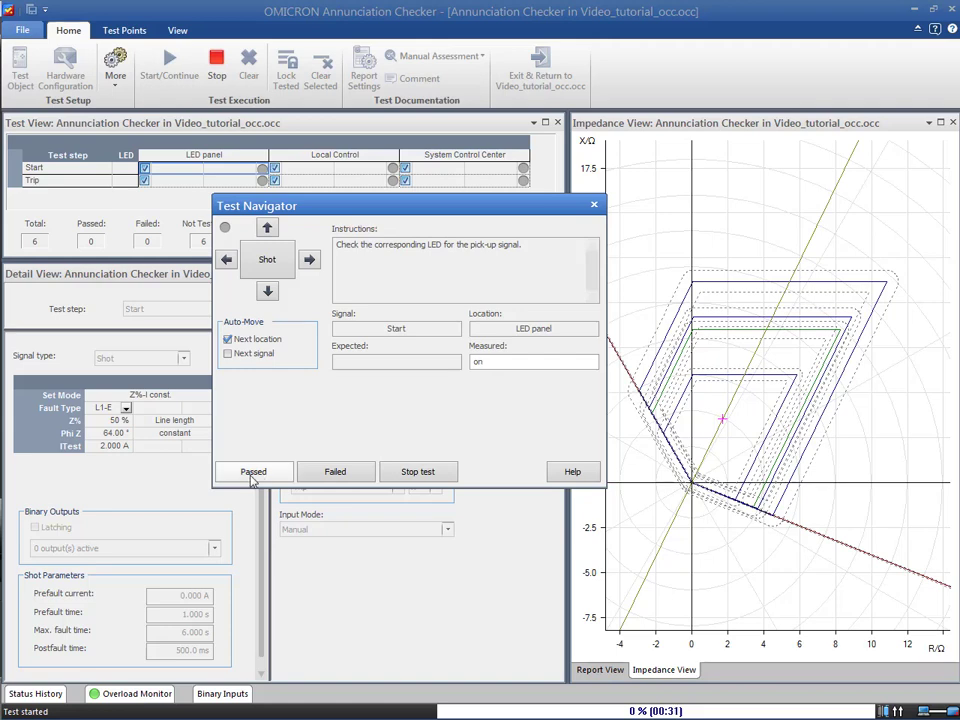
pyautogui.click(253, 471)
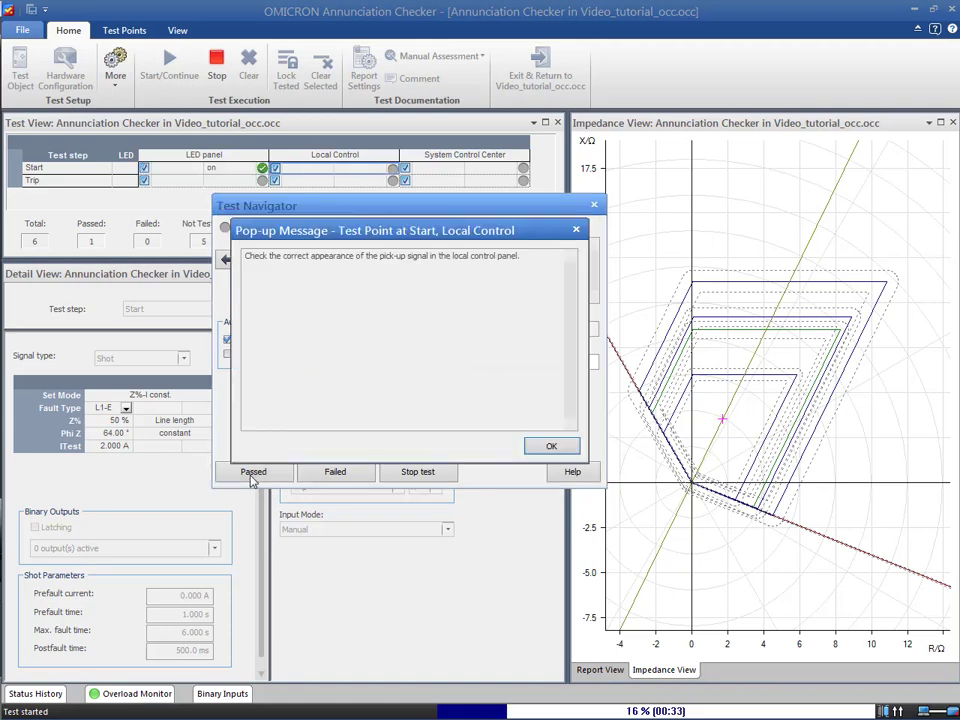
pyautogui.moveTo(347, 482)
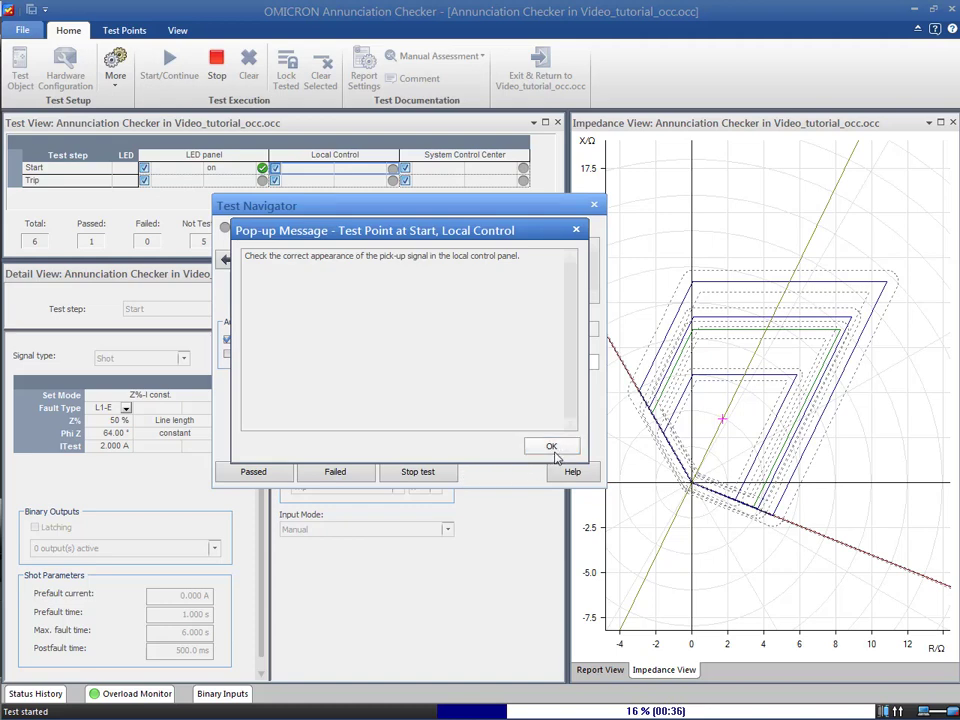
pyautogui.click(551, 446)
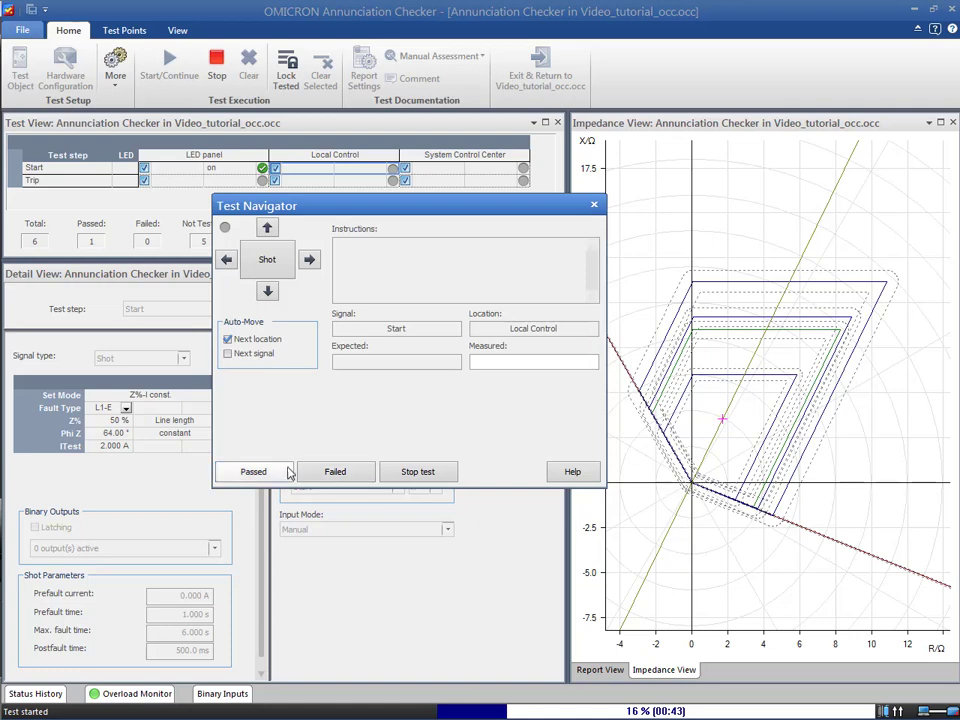
pyautogui.click(253, 471)
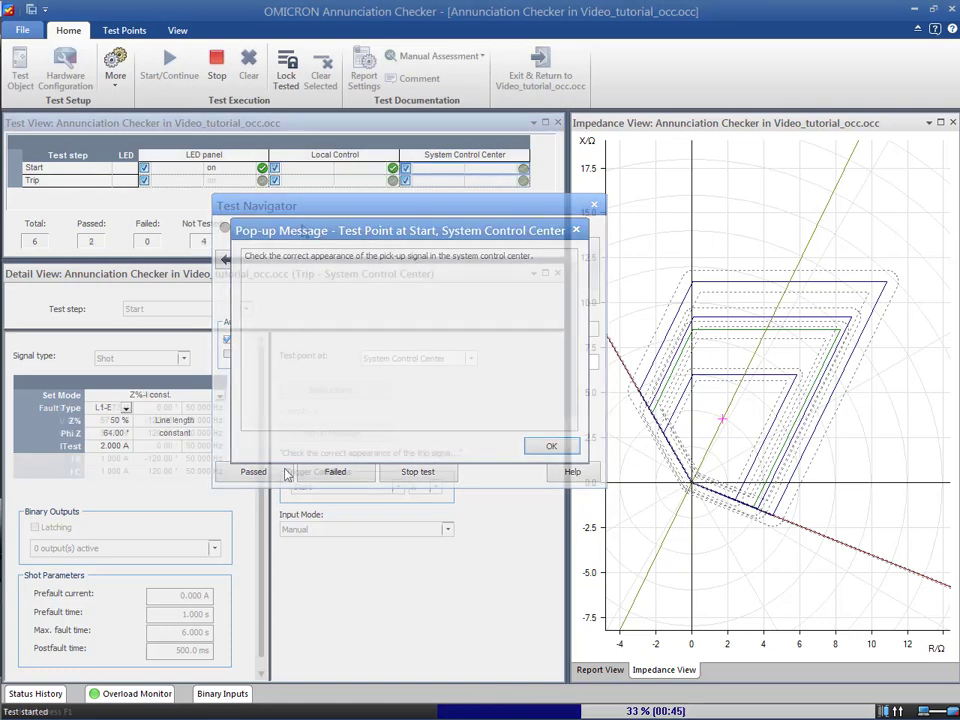
pyautogui.click(253, 471)
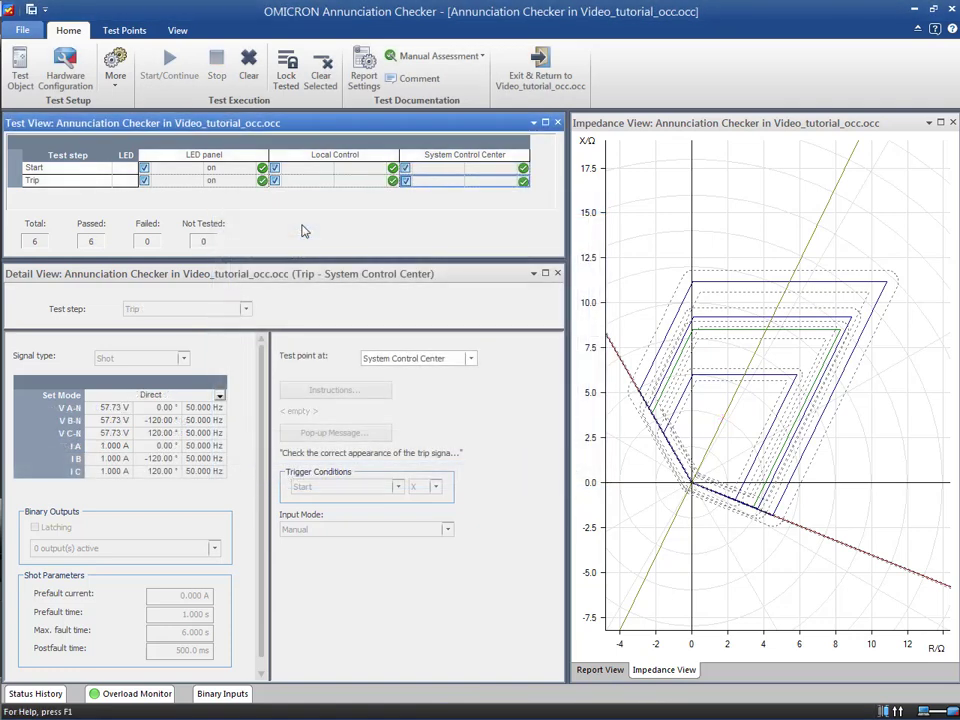